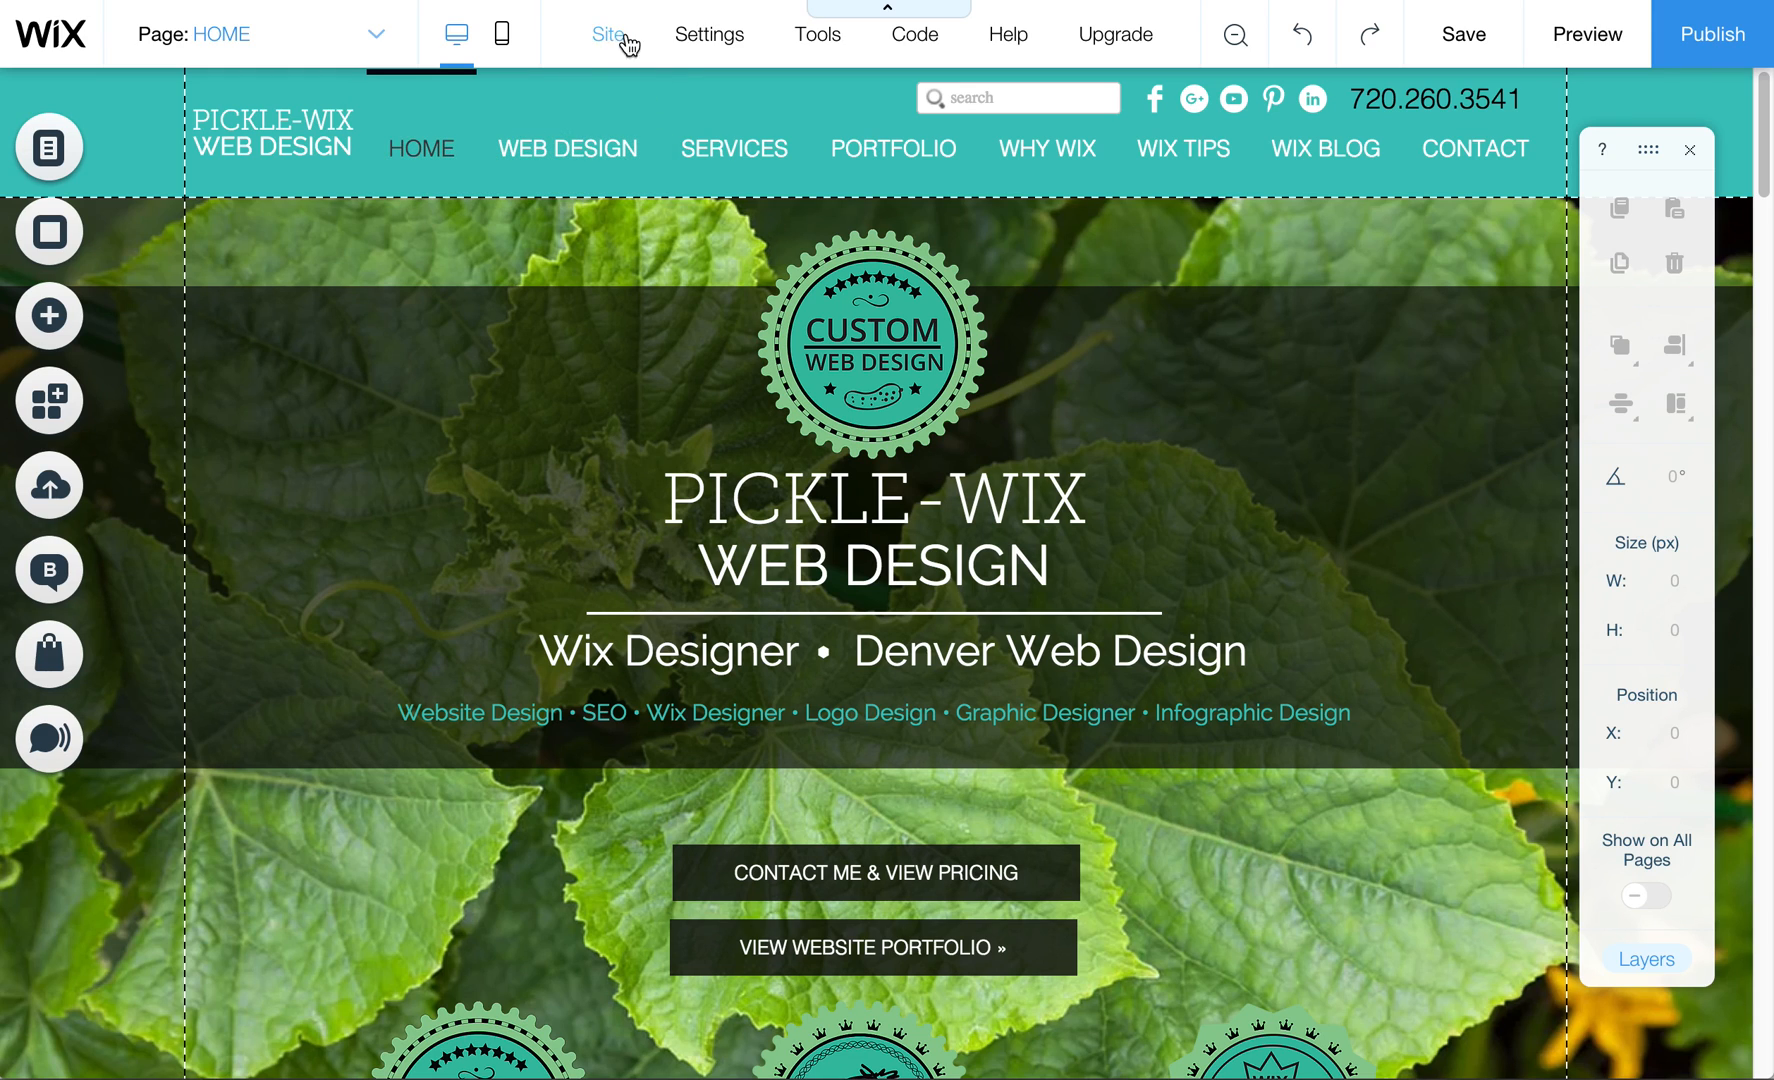
# Show the site settings menu from the editor's top bar.
pyautogui.click(708, 34)
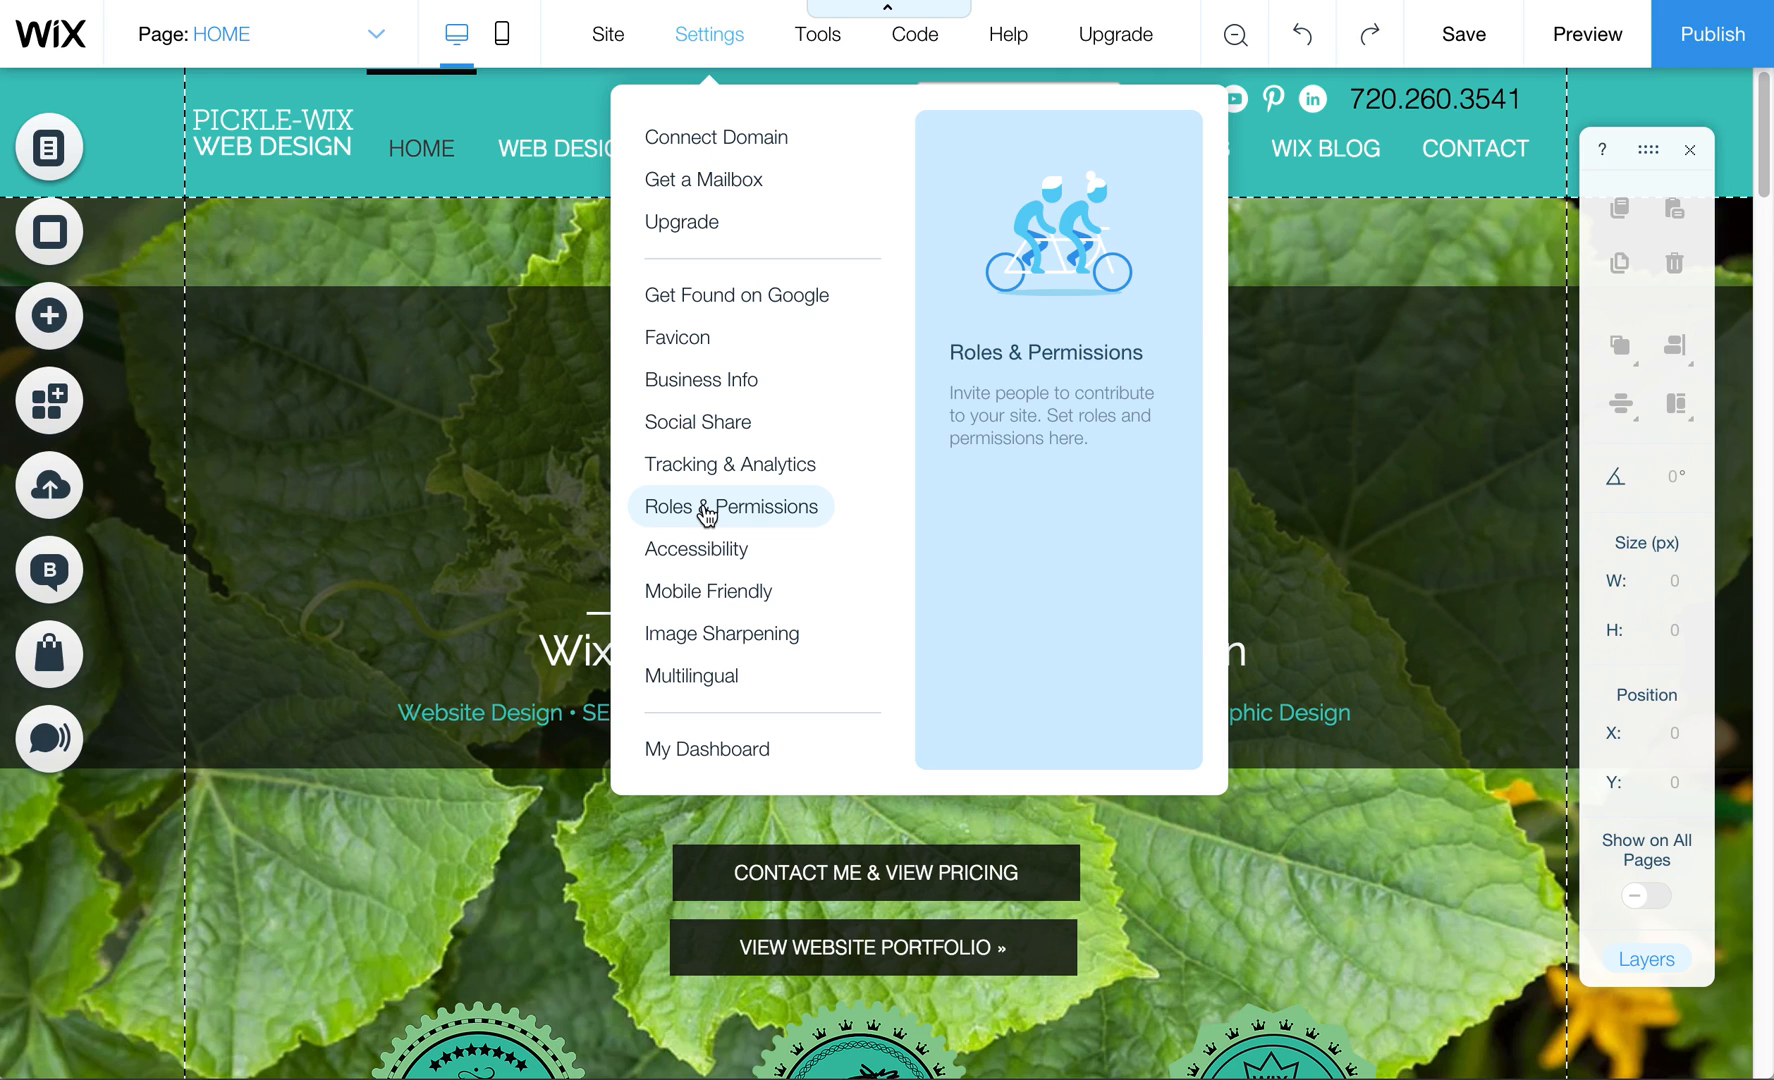
pyautogui.moveTo(708, 482)
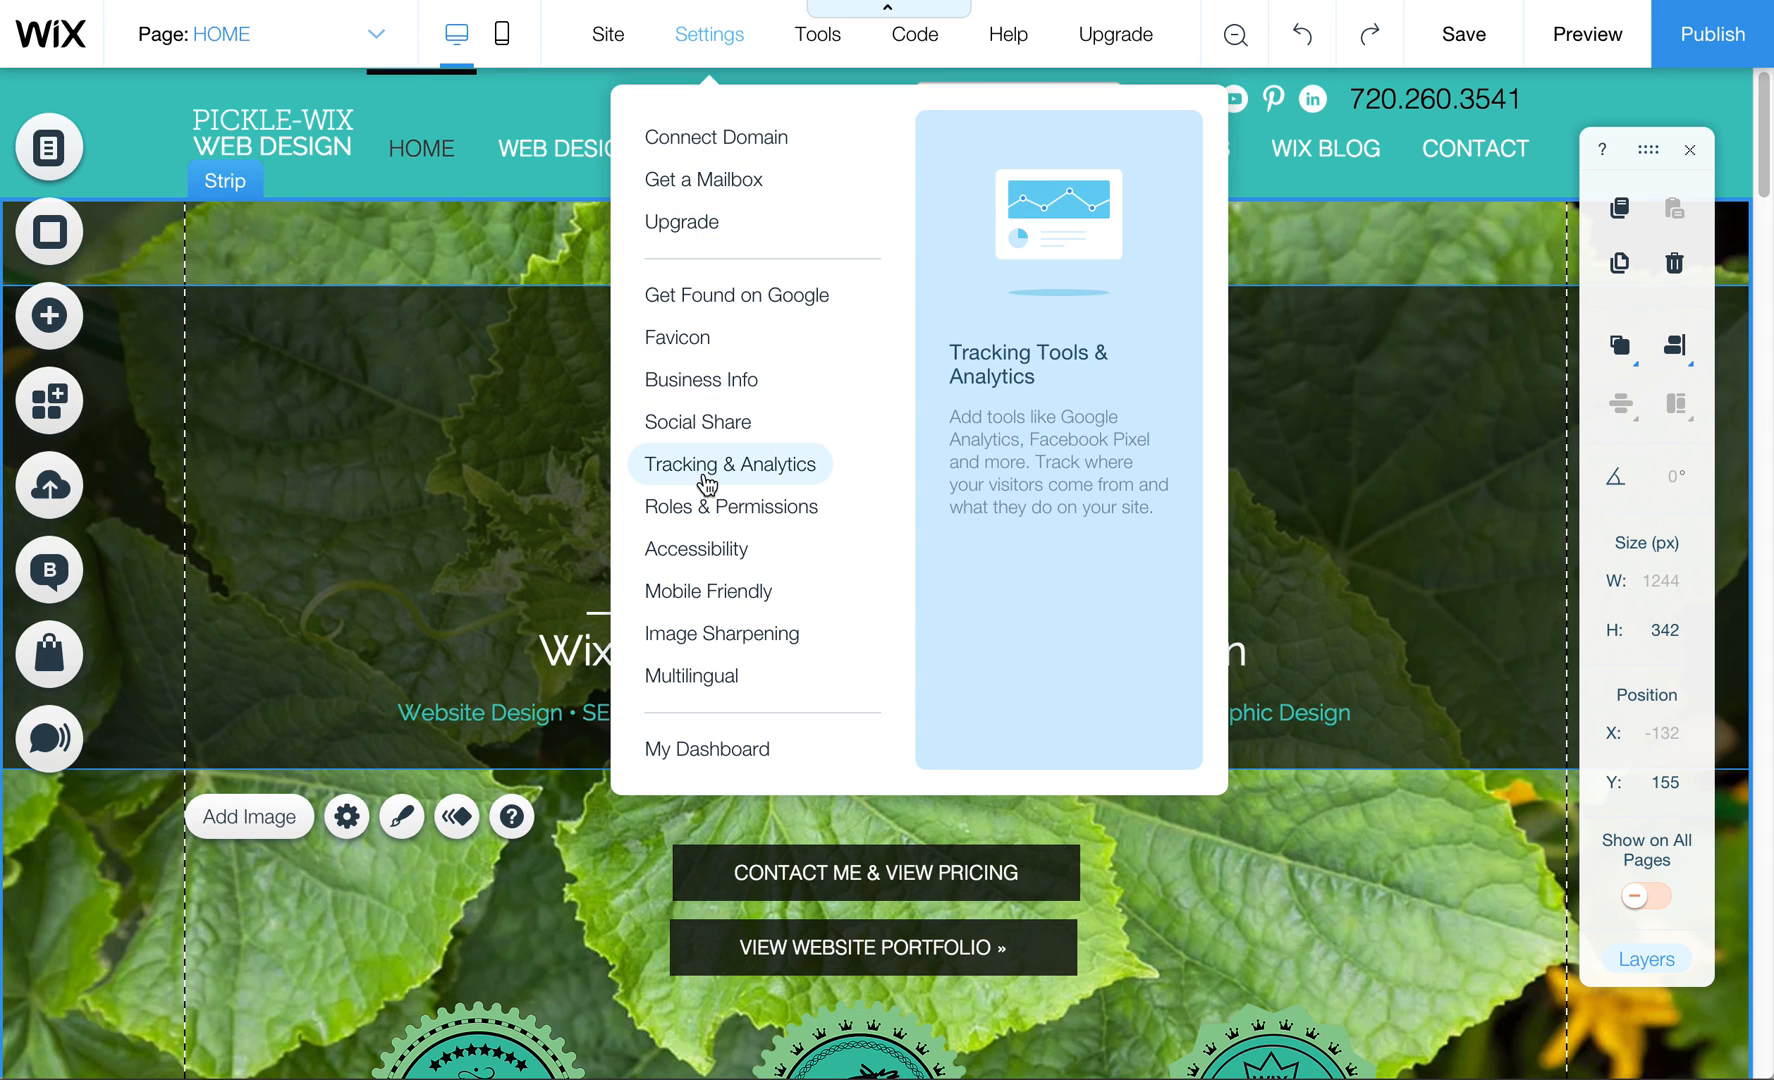
# Go to Tracking & Analytics and list the tracking tools available to add.
pyautogui.click(730, 464)
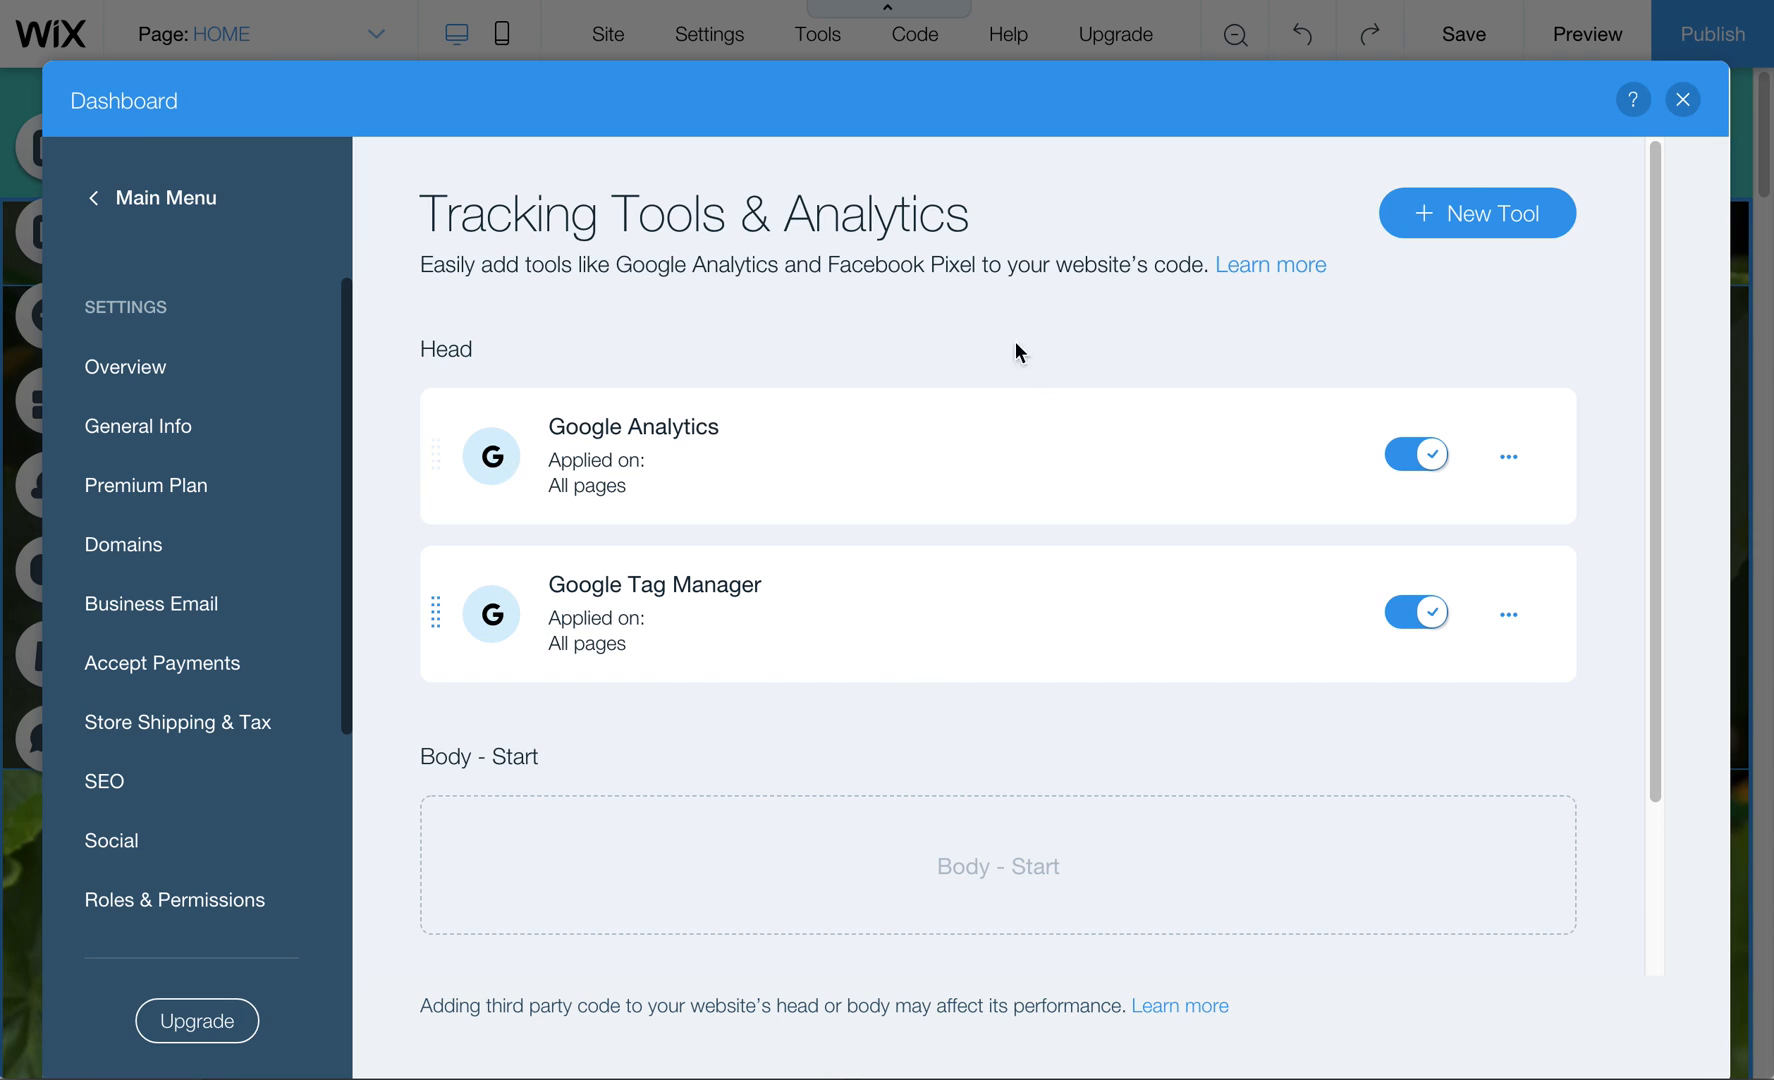
pyautogui.moveTo(716, 504)
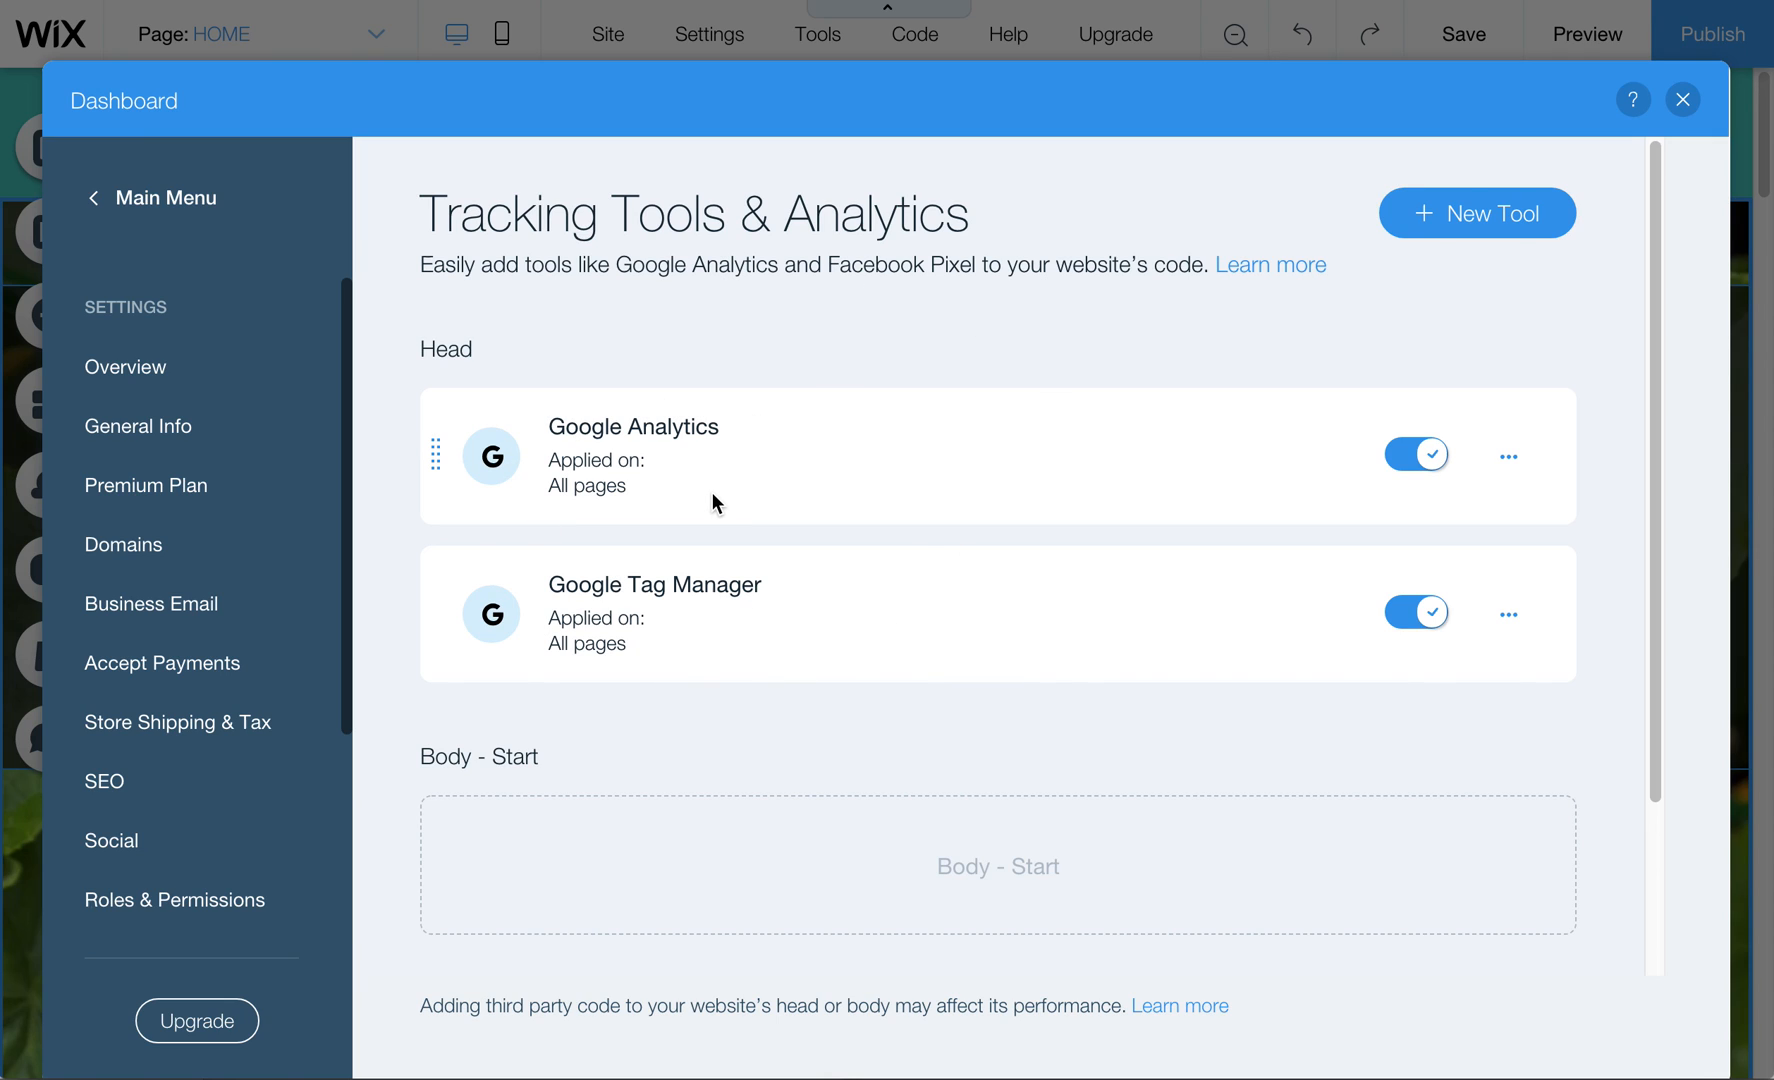
pyautogui.scroll(-3)
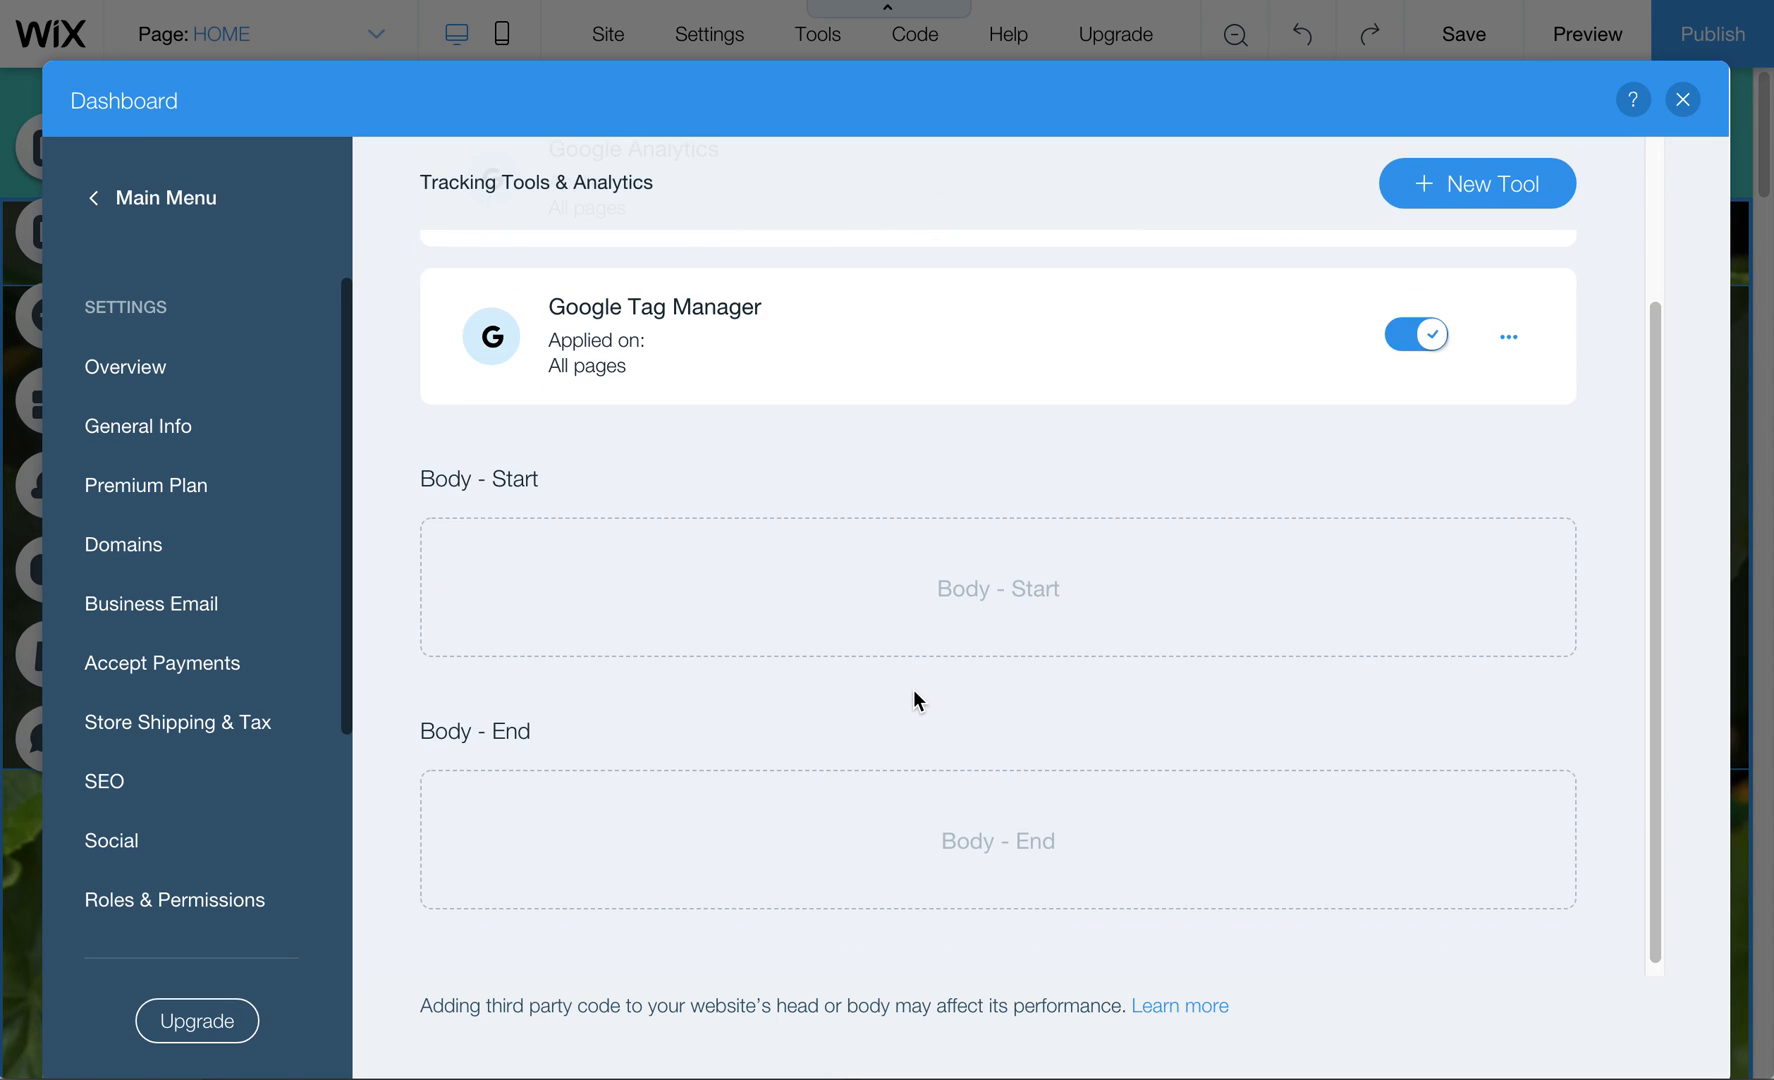
pyautogui.moveTo(712, 680)
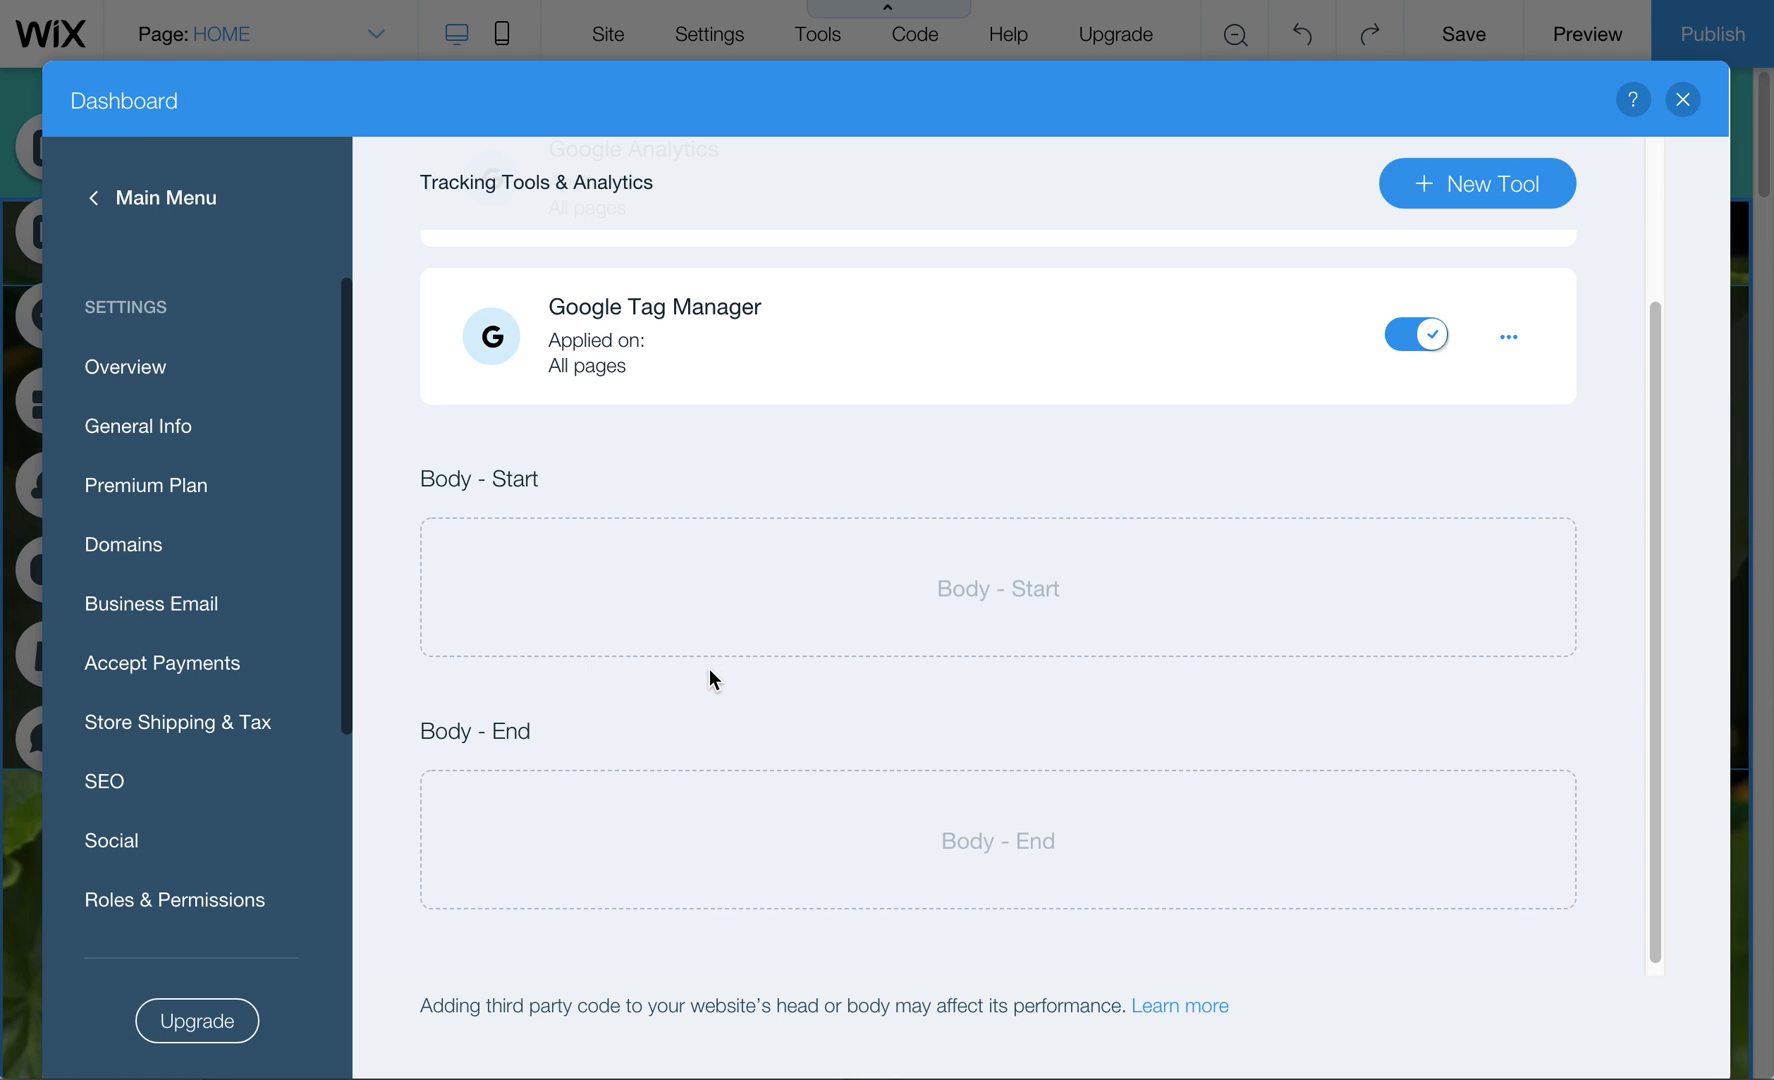
pyautogui.click(1476, 182)
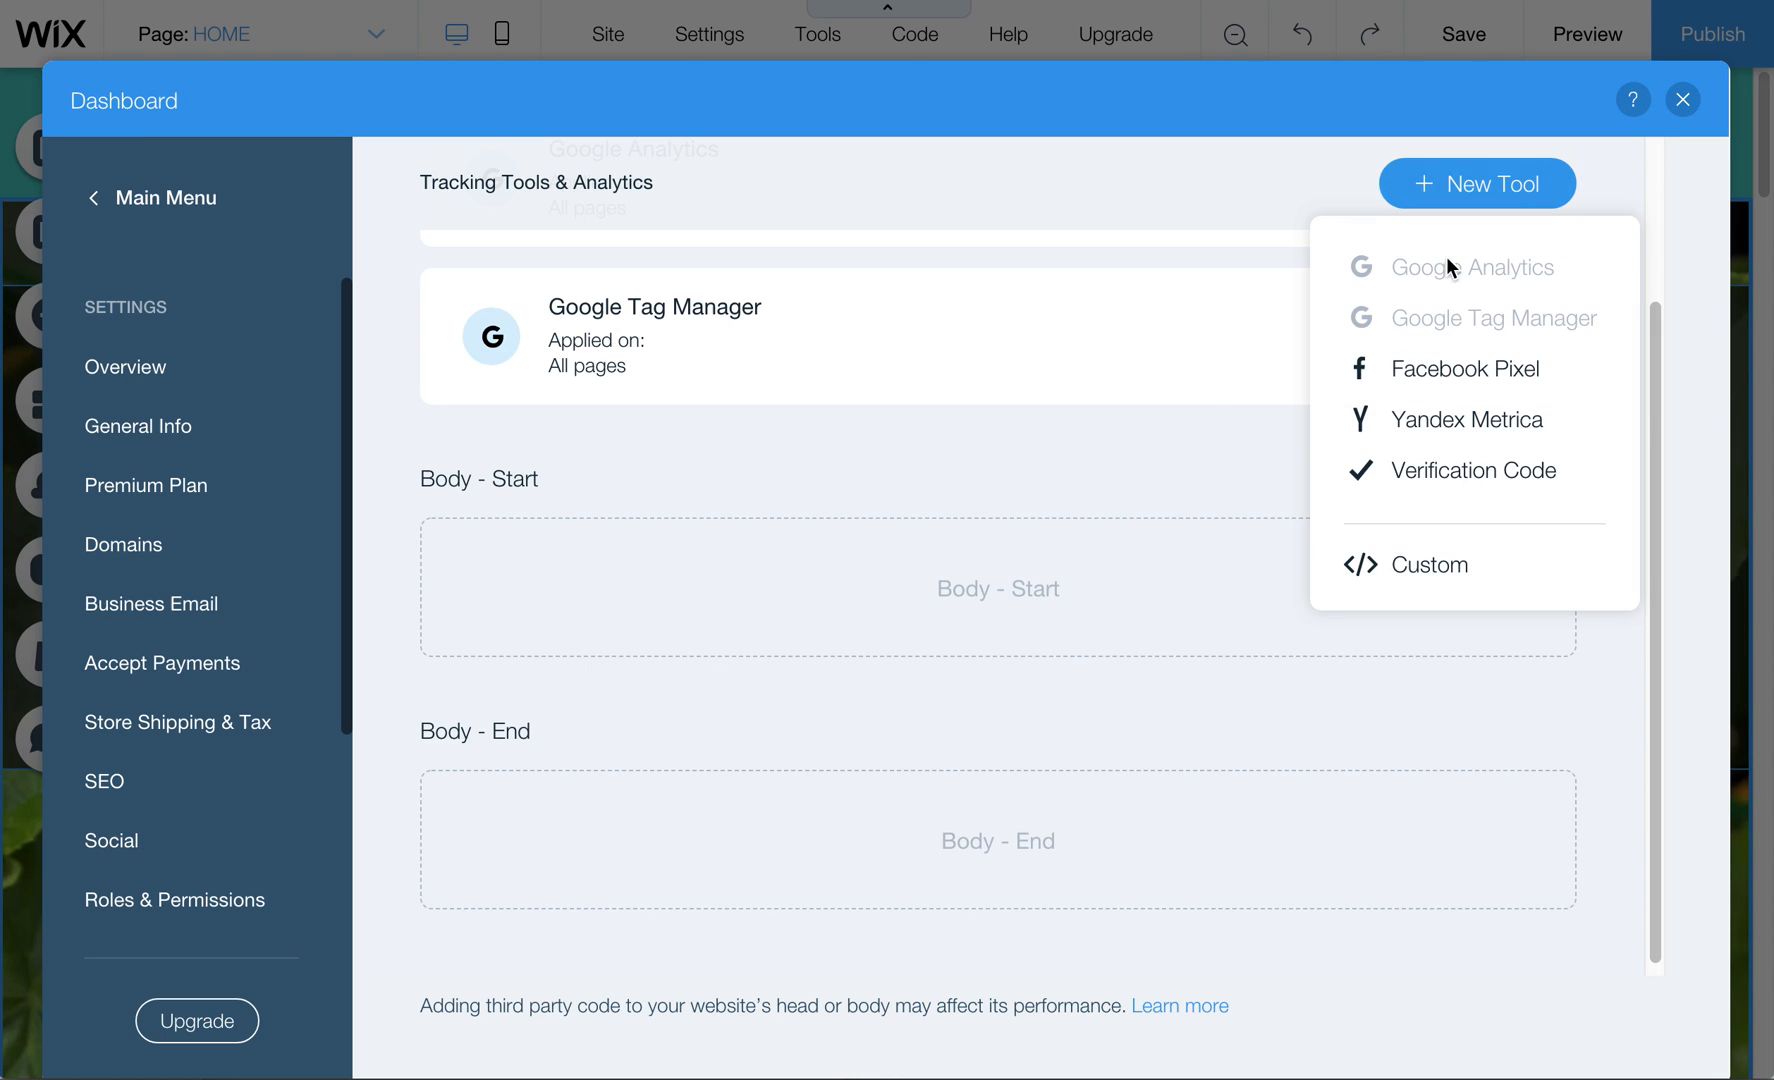
pyautogui.click(1472, 470)
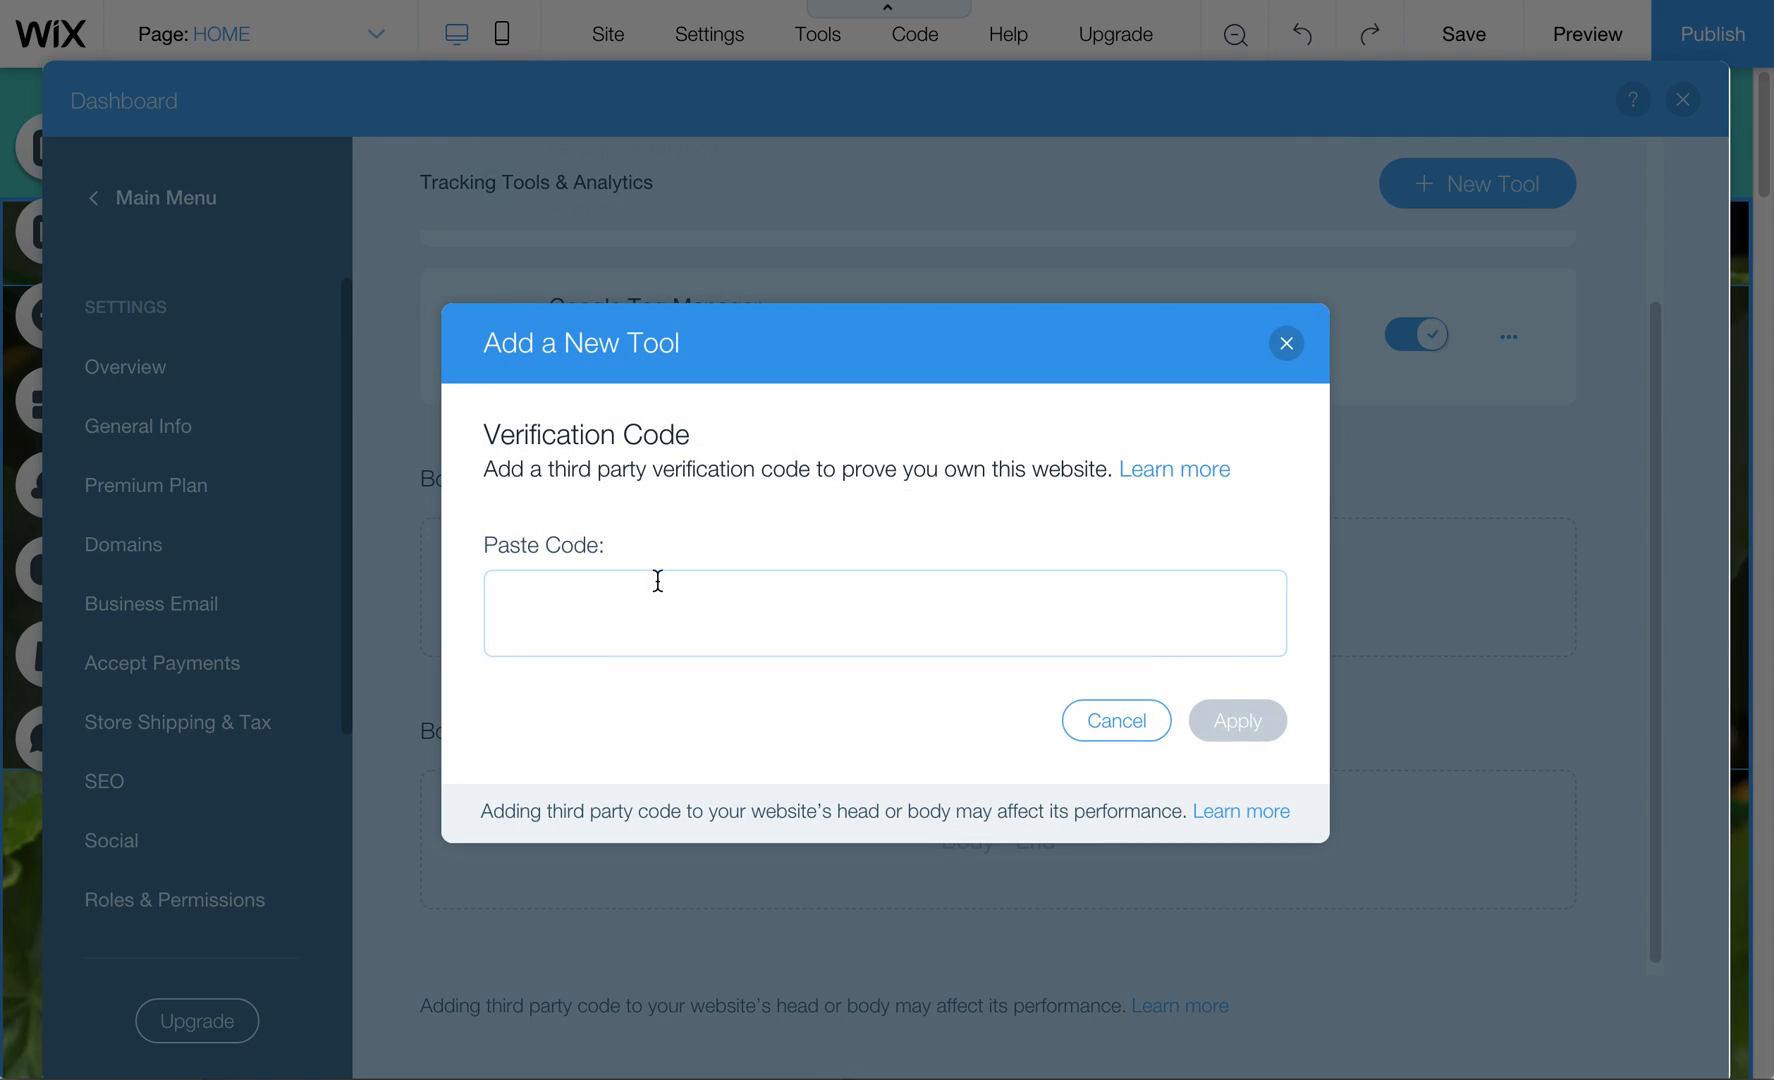
pyautogui.click(656, 616)
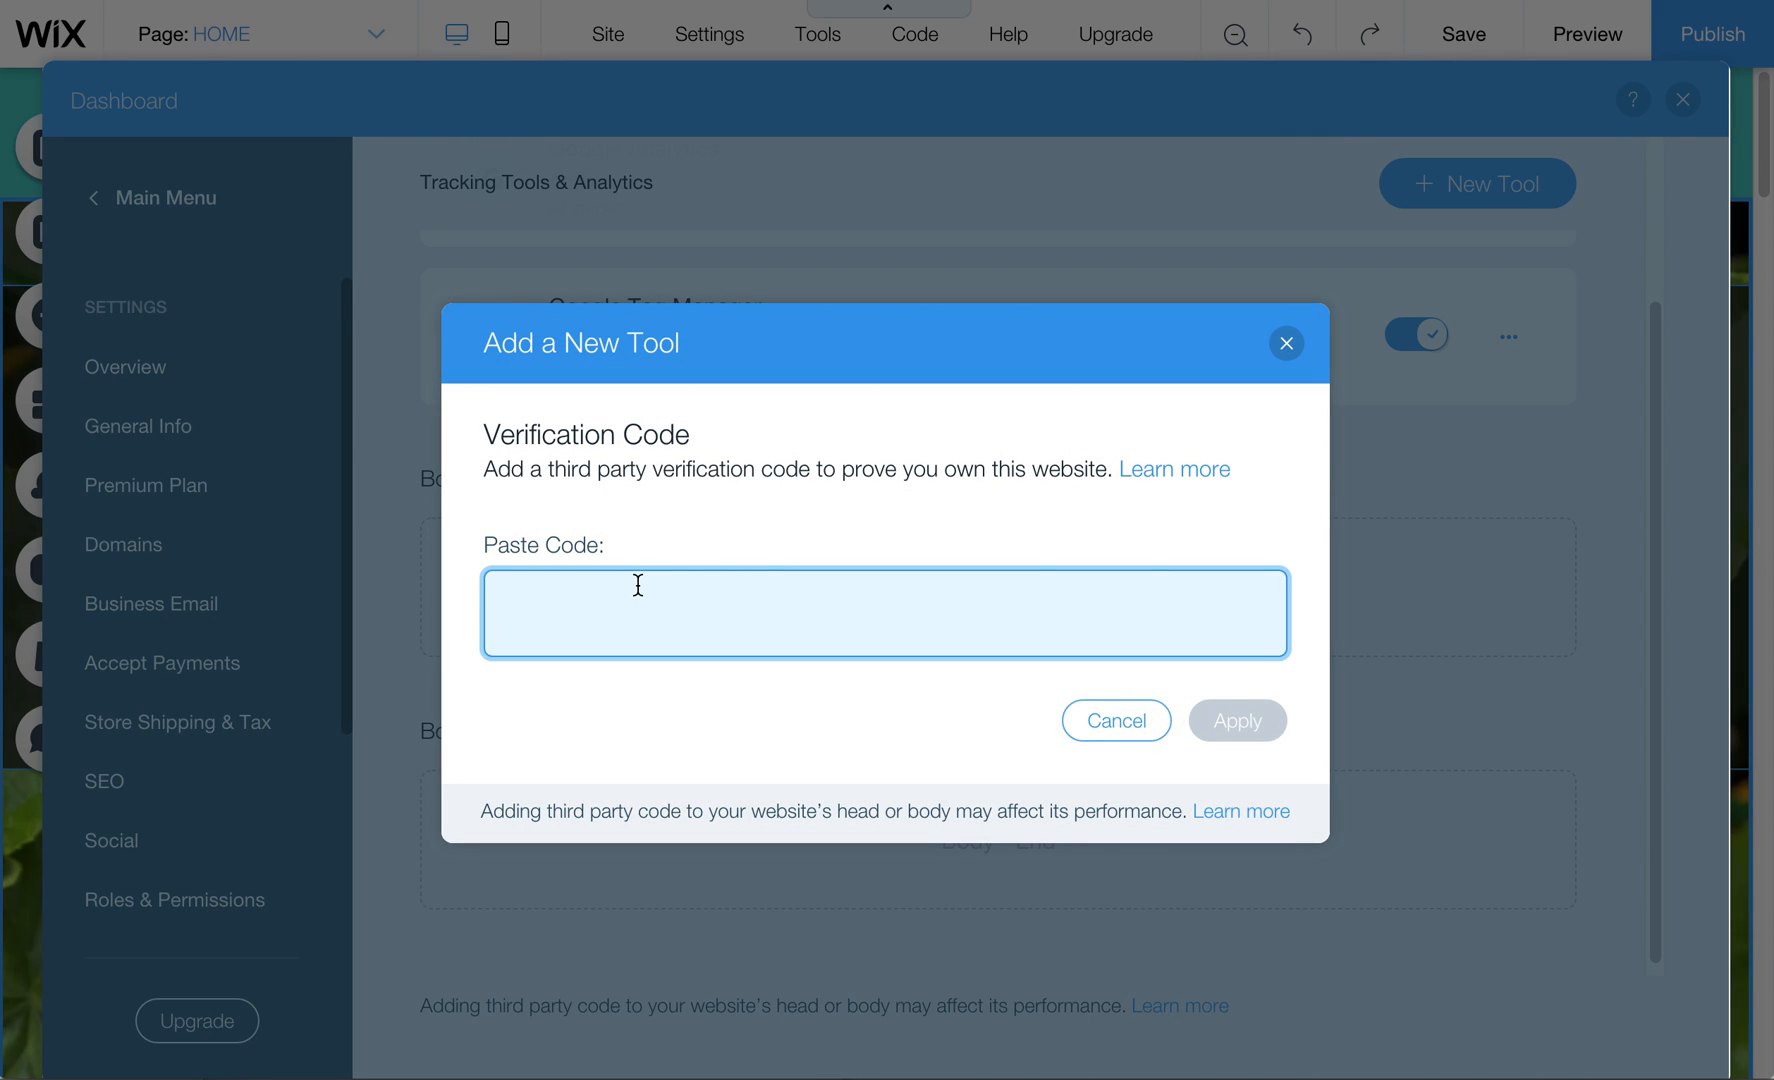
pyautogui.moveTo(652, 590)
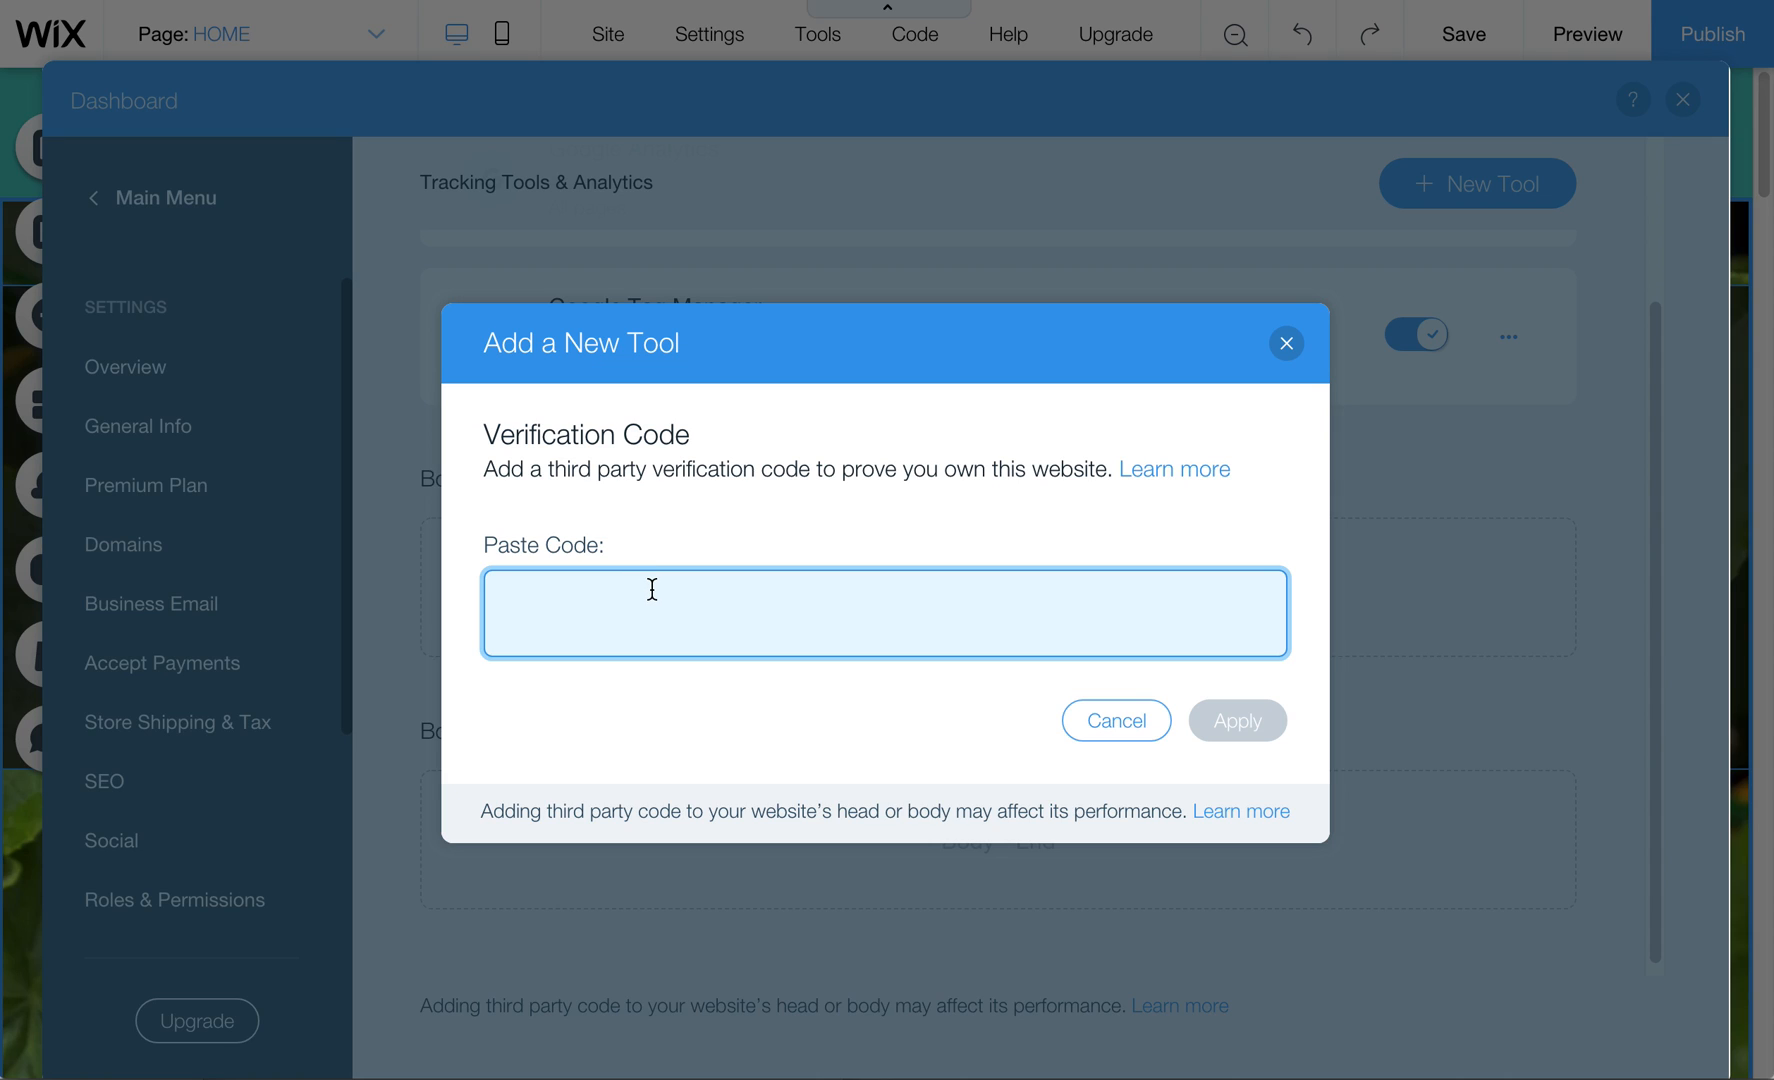
pyautogui.moveTo(710, 598)
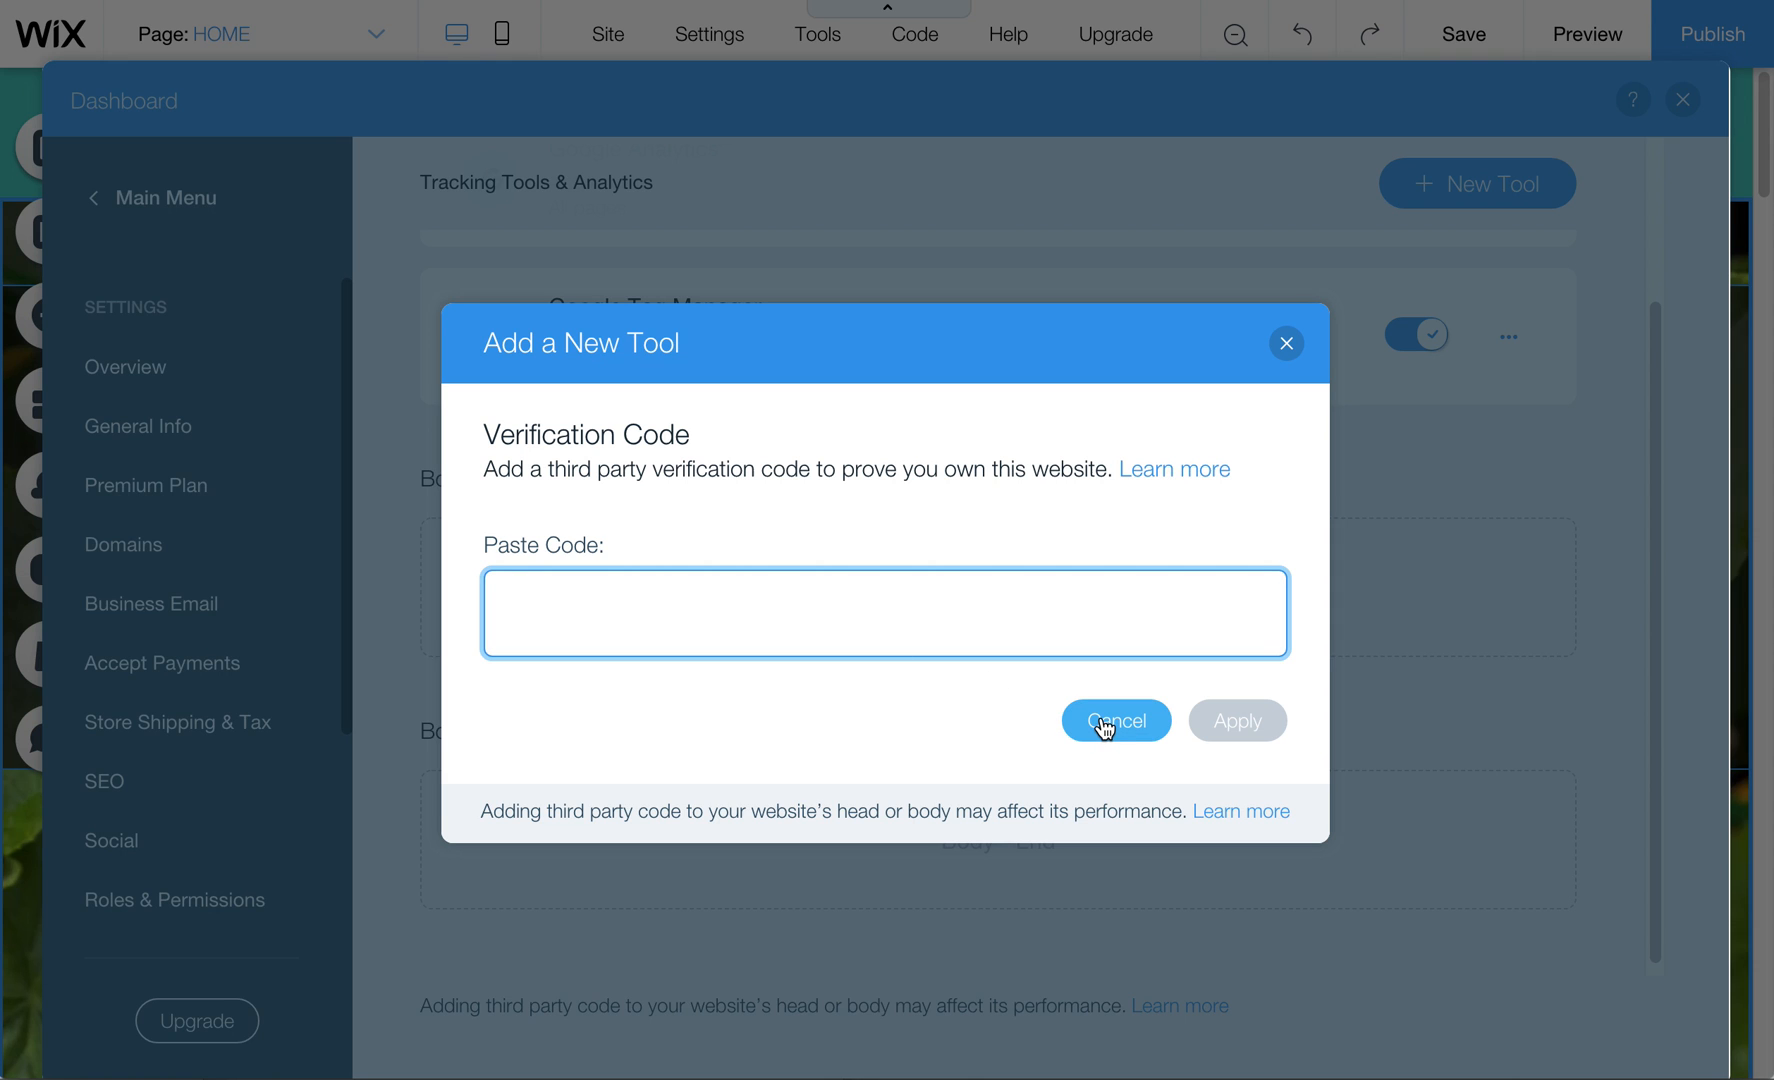
pyautogui.click(1116, 720)
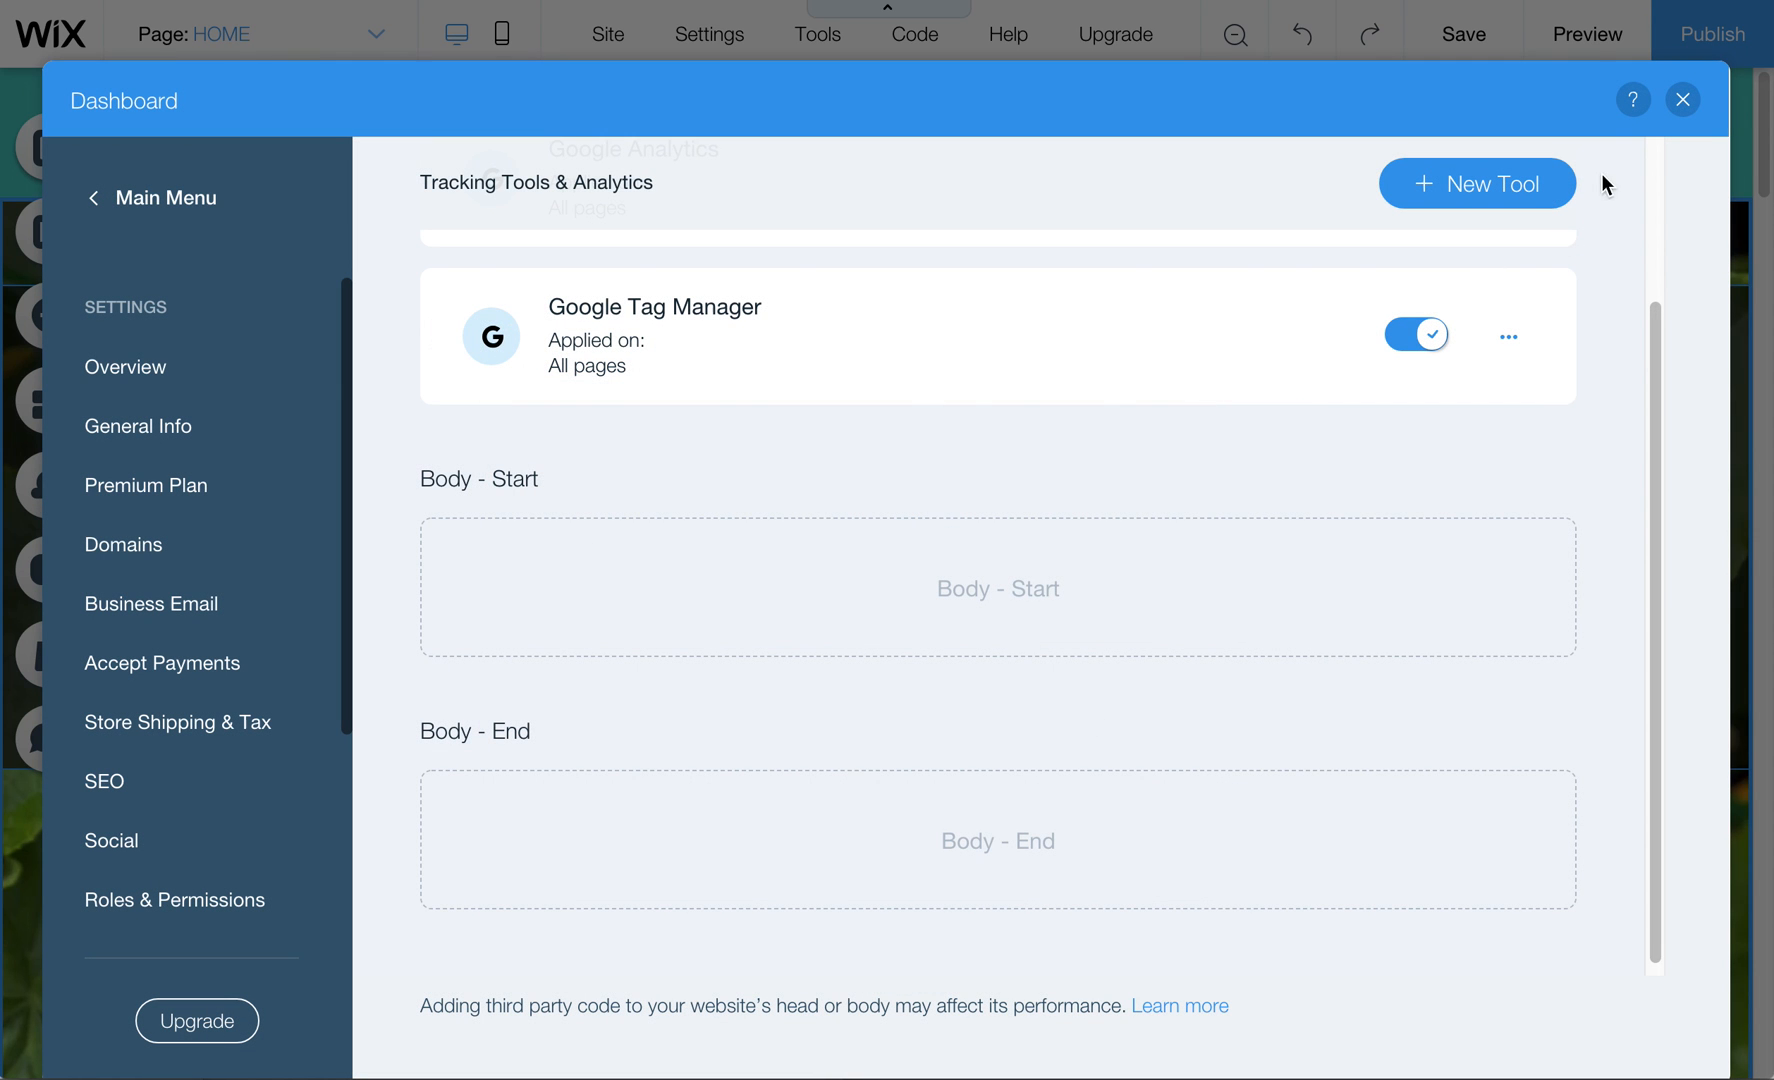
# Reopen Tracking & Analytics from settings and show the addable tools again.
pyautogui.click(708, 34)
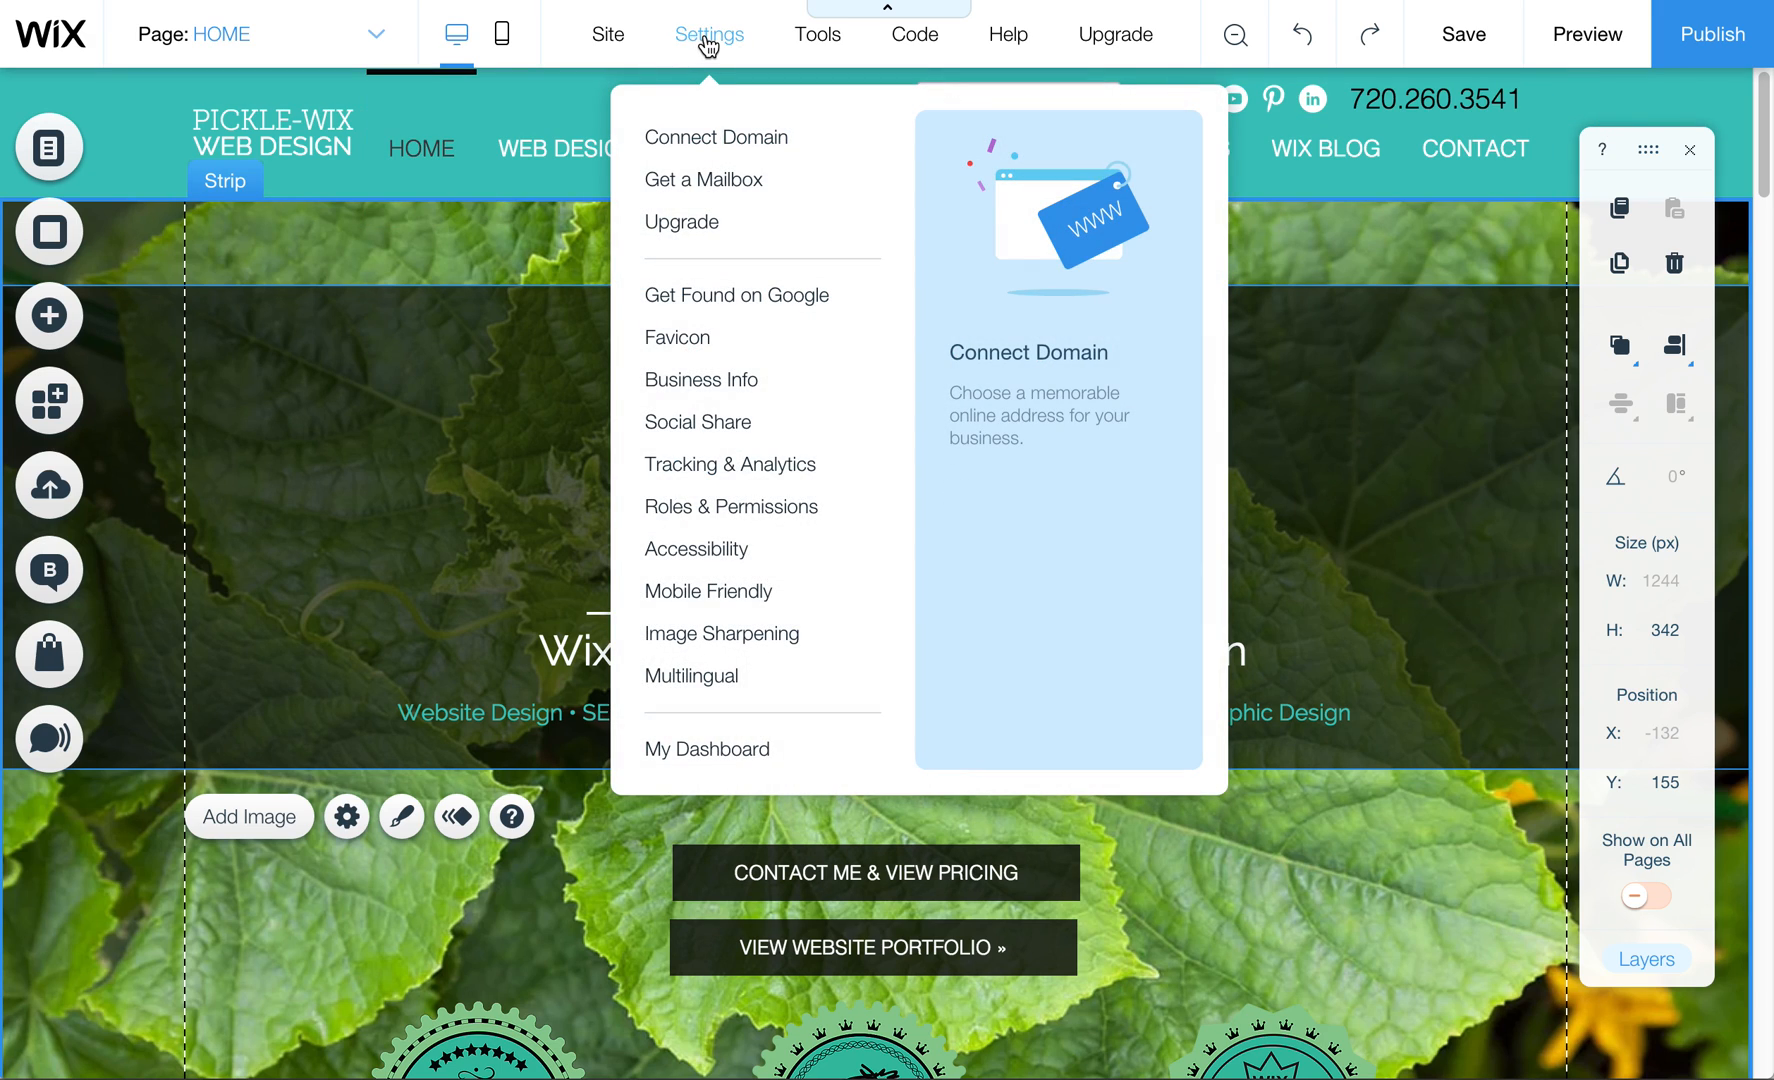
pyautogui.moveTo(730, 464)
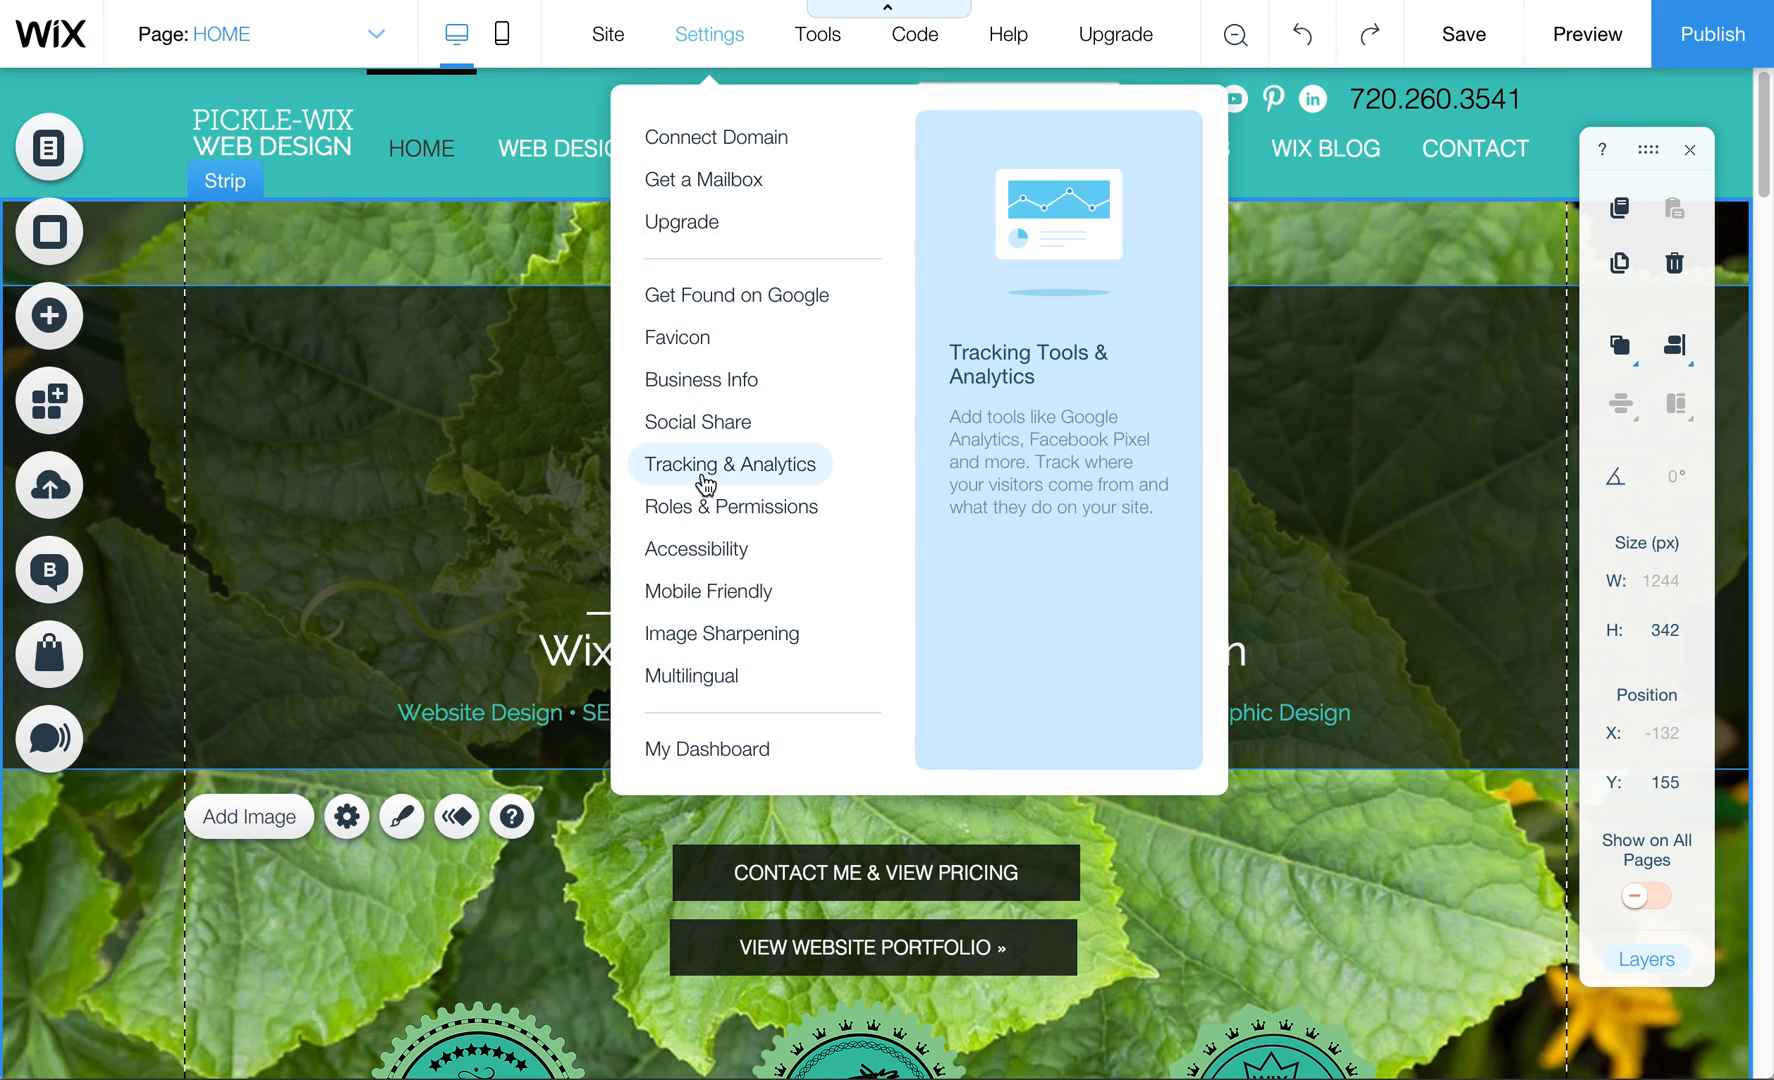
pyautogui.click(728, 464)
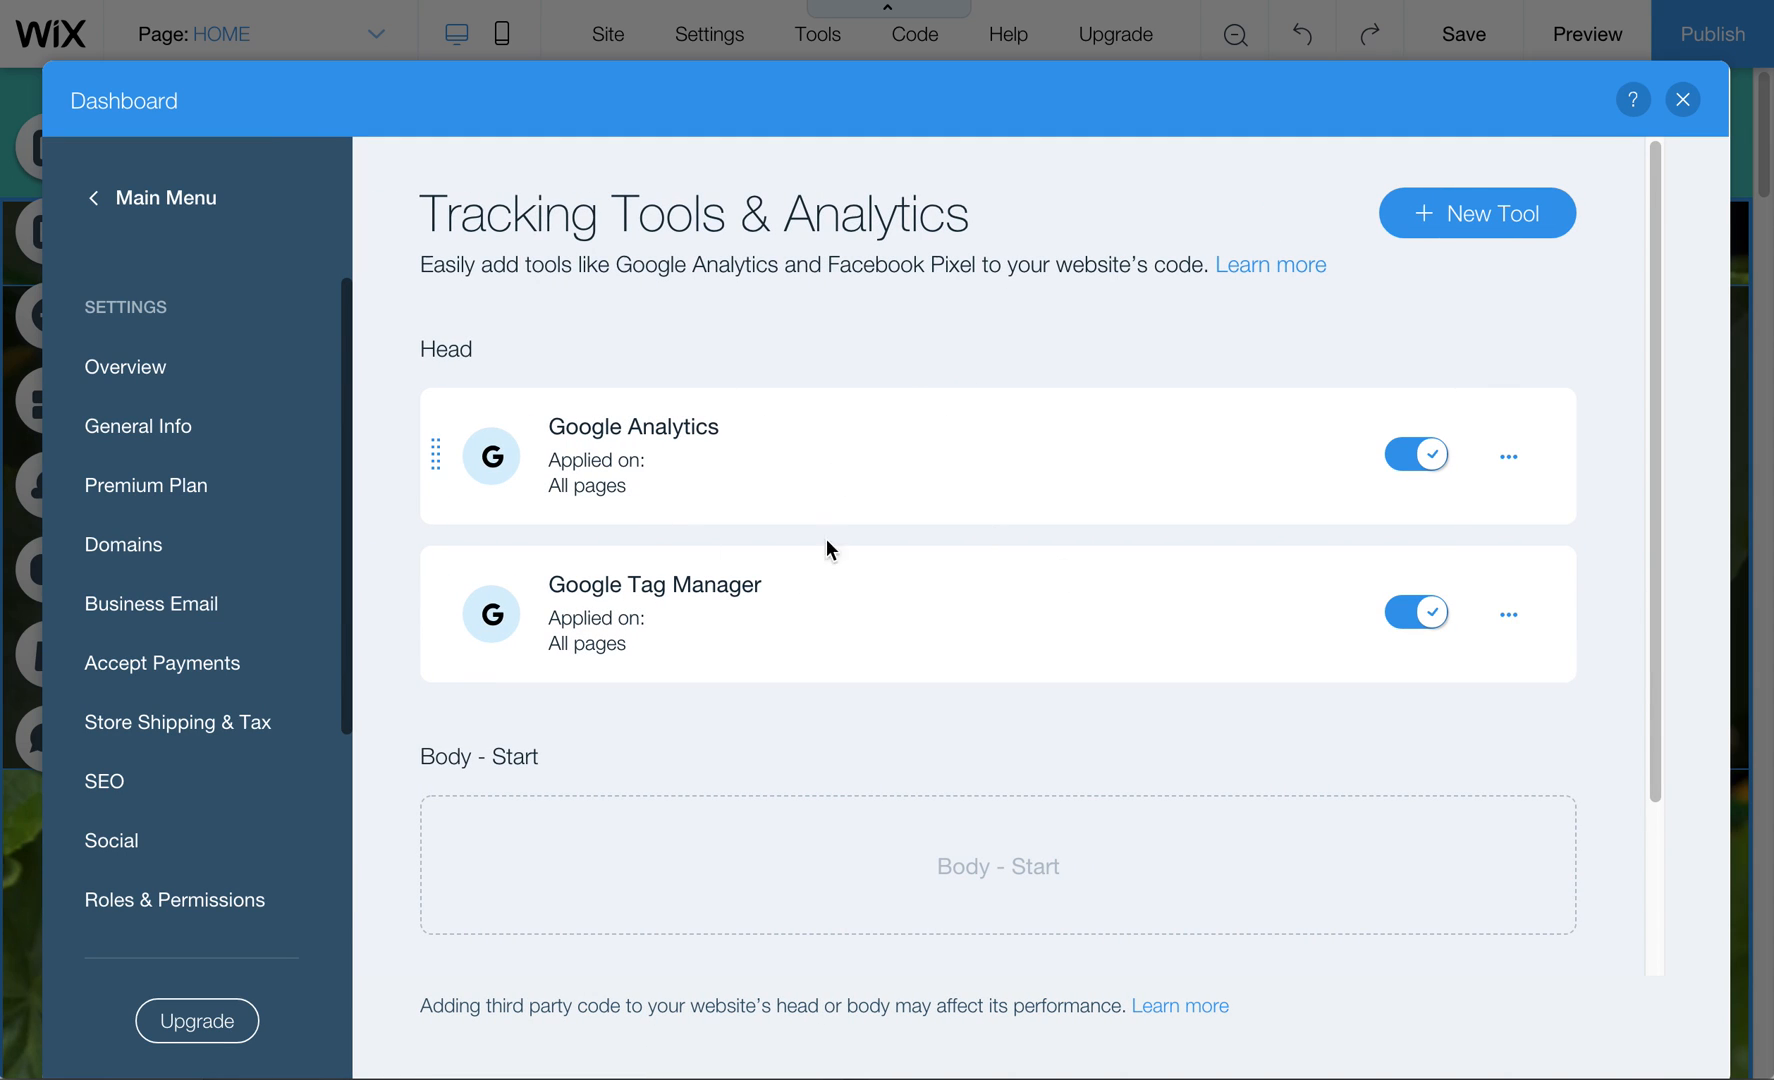
pyautogui.moveTo(754, 586)
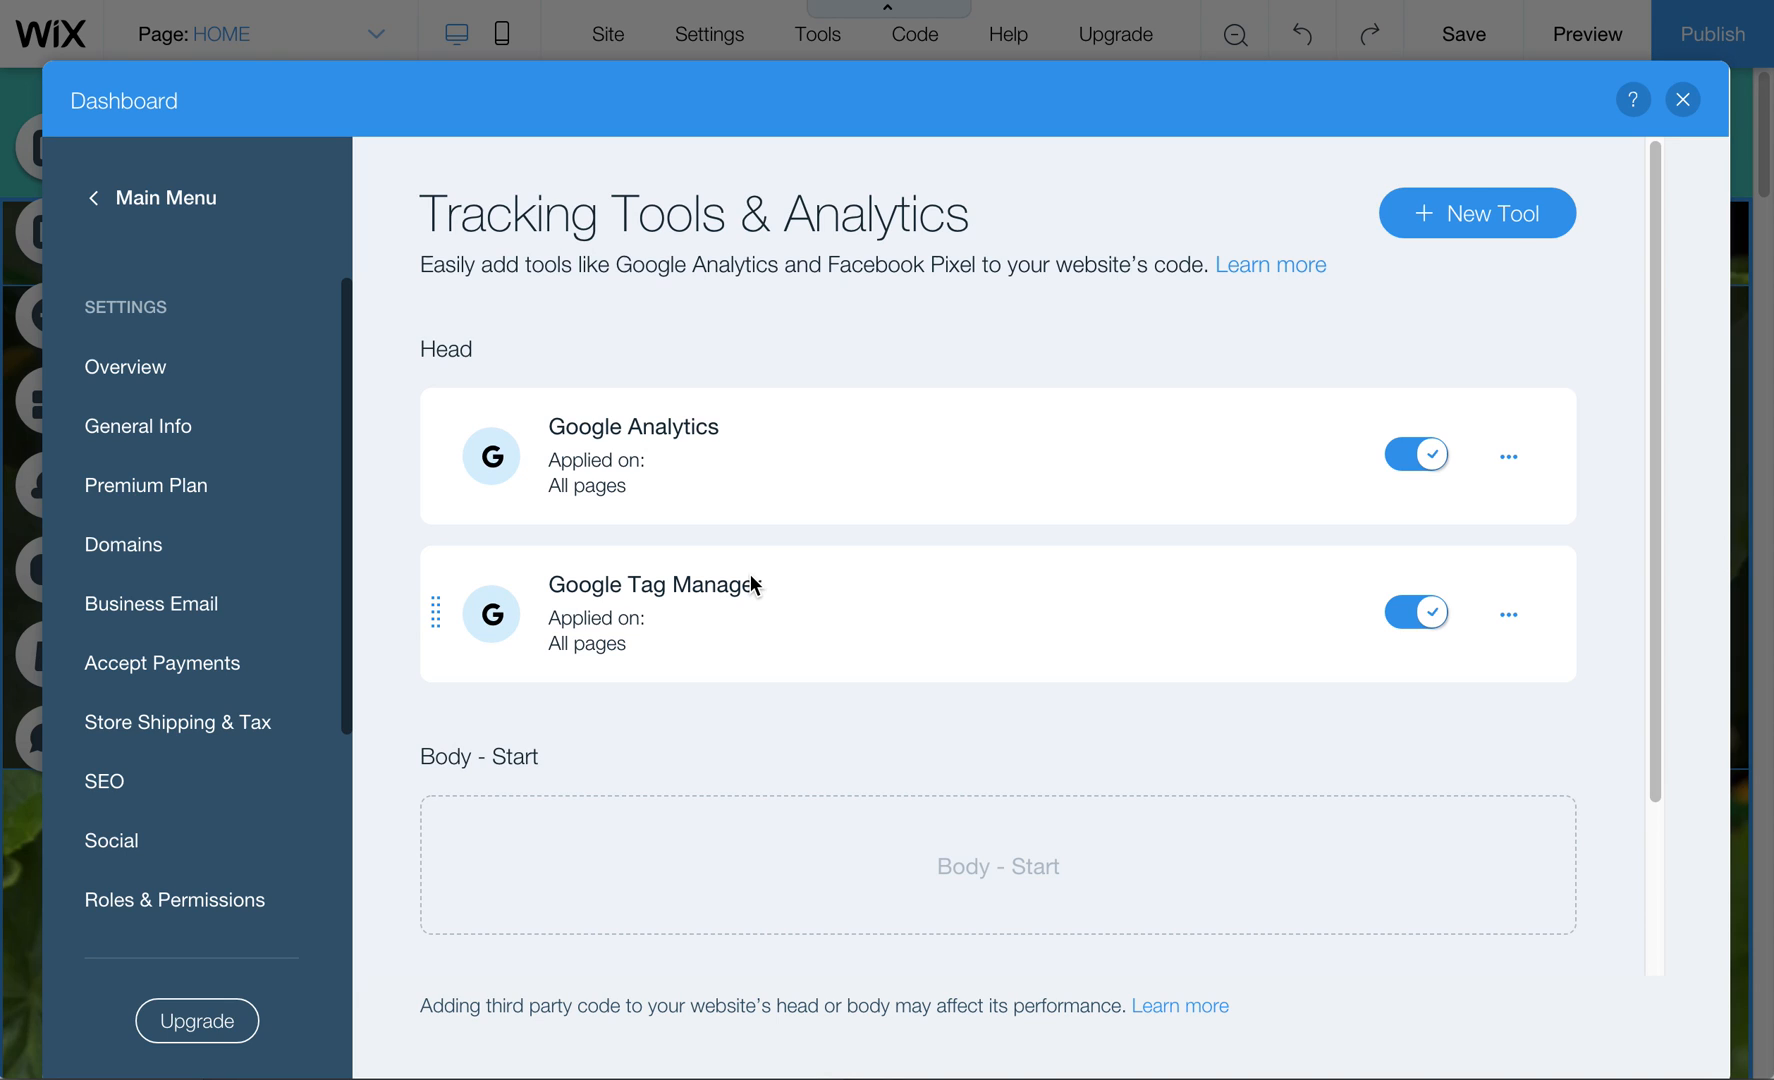
pyautogui.click(1476, 212)
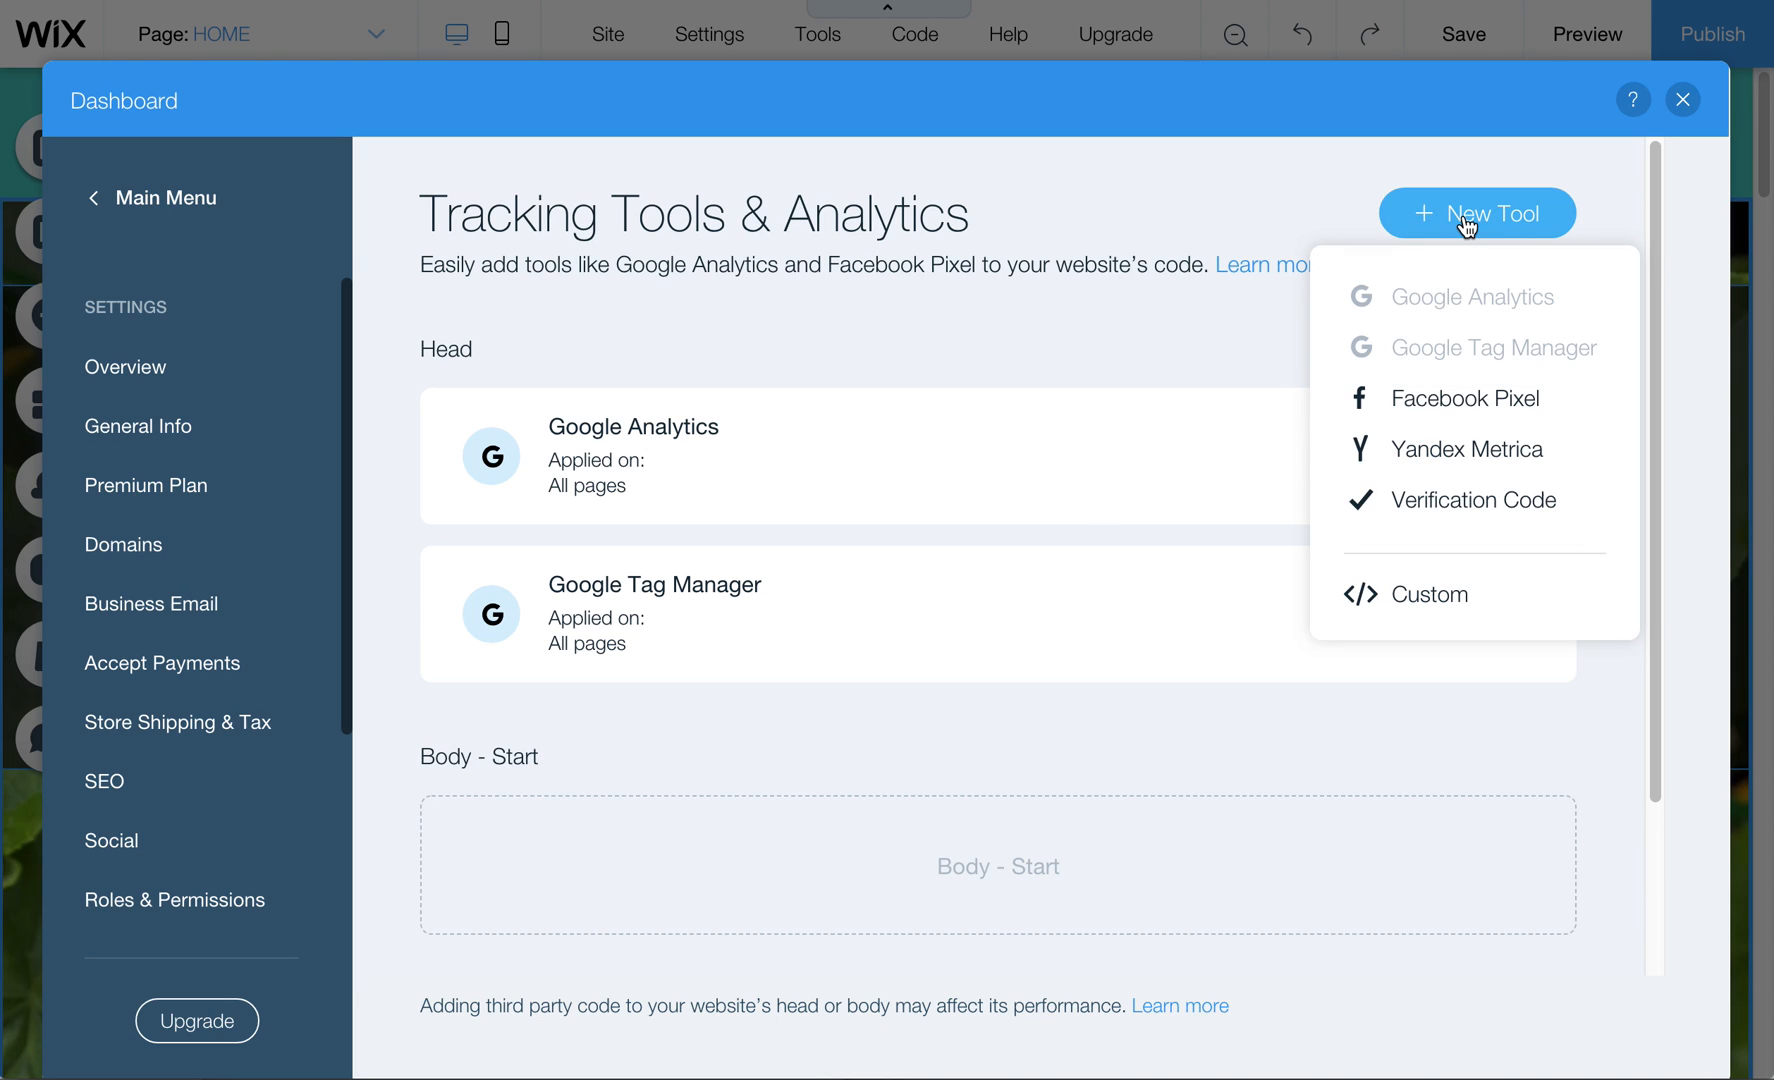
pyautogui.moveTo(1288, 230)
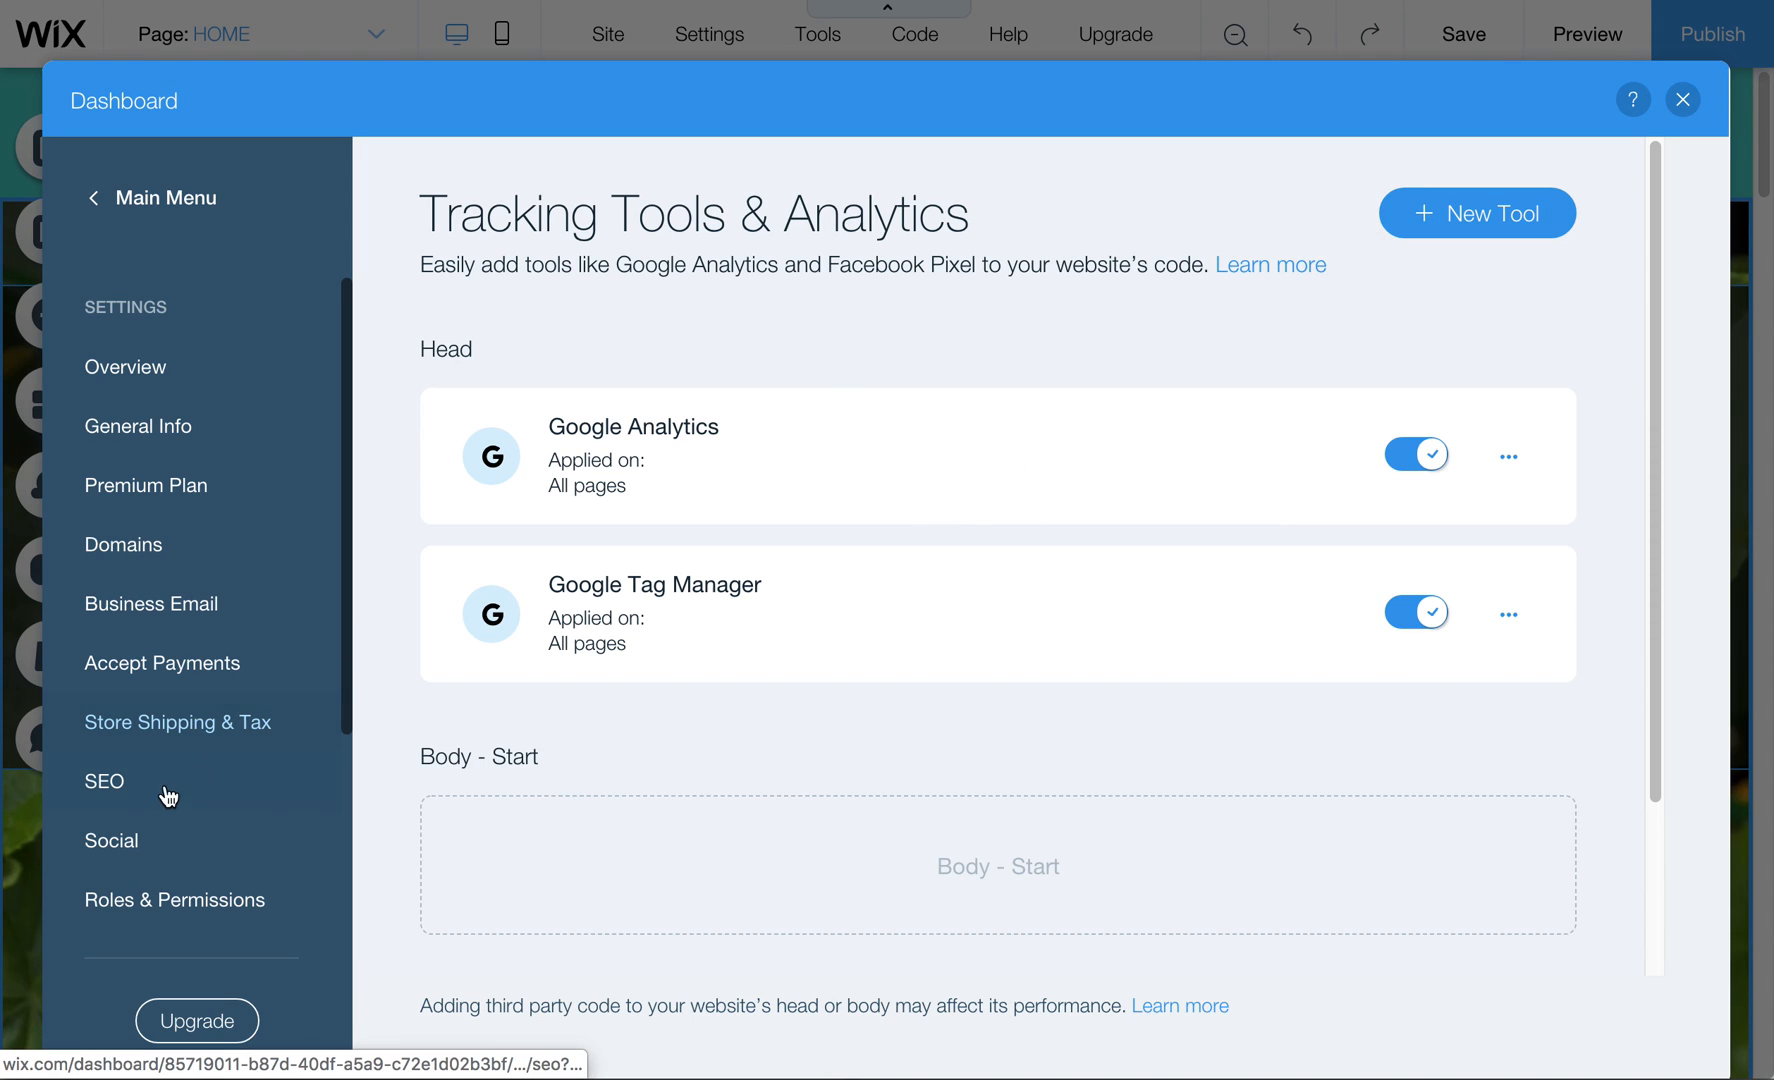
# Go to the Social Share settings and review the current share image preview.
pyautogui.click(110, 840)
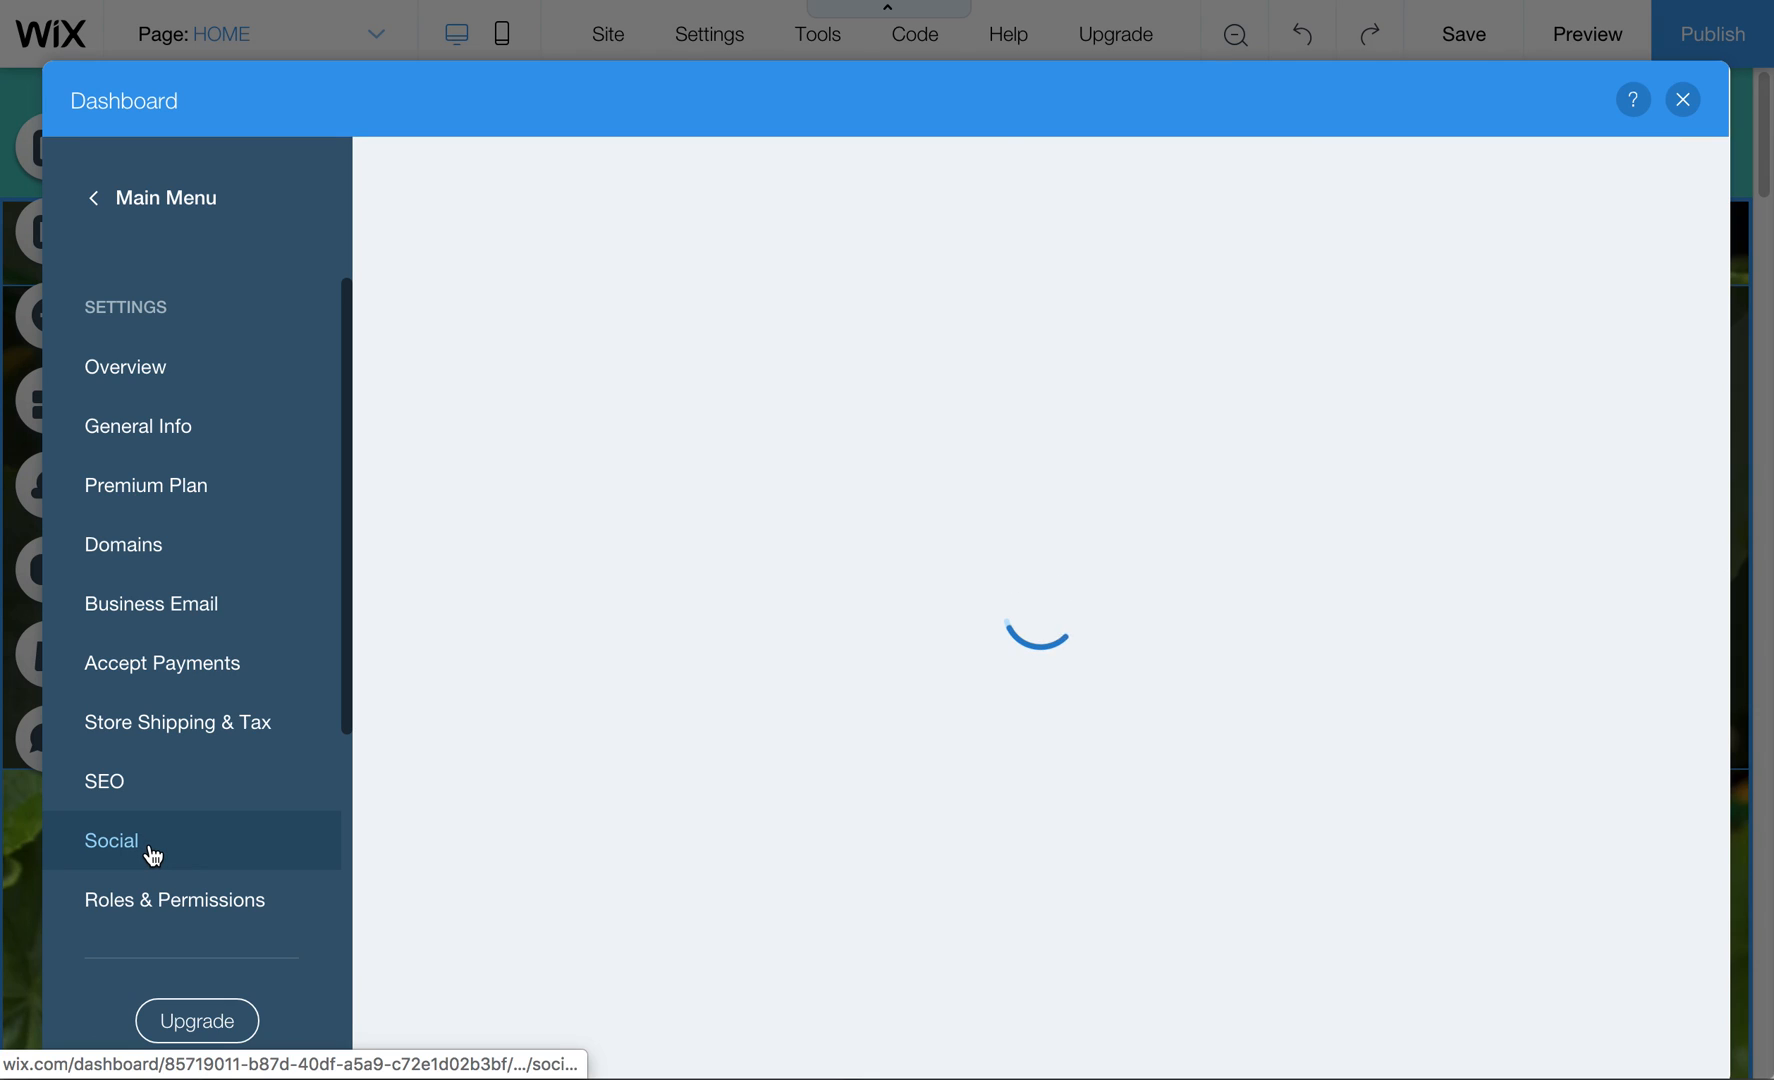
pyautogui.click(110, 840)
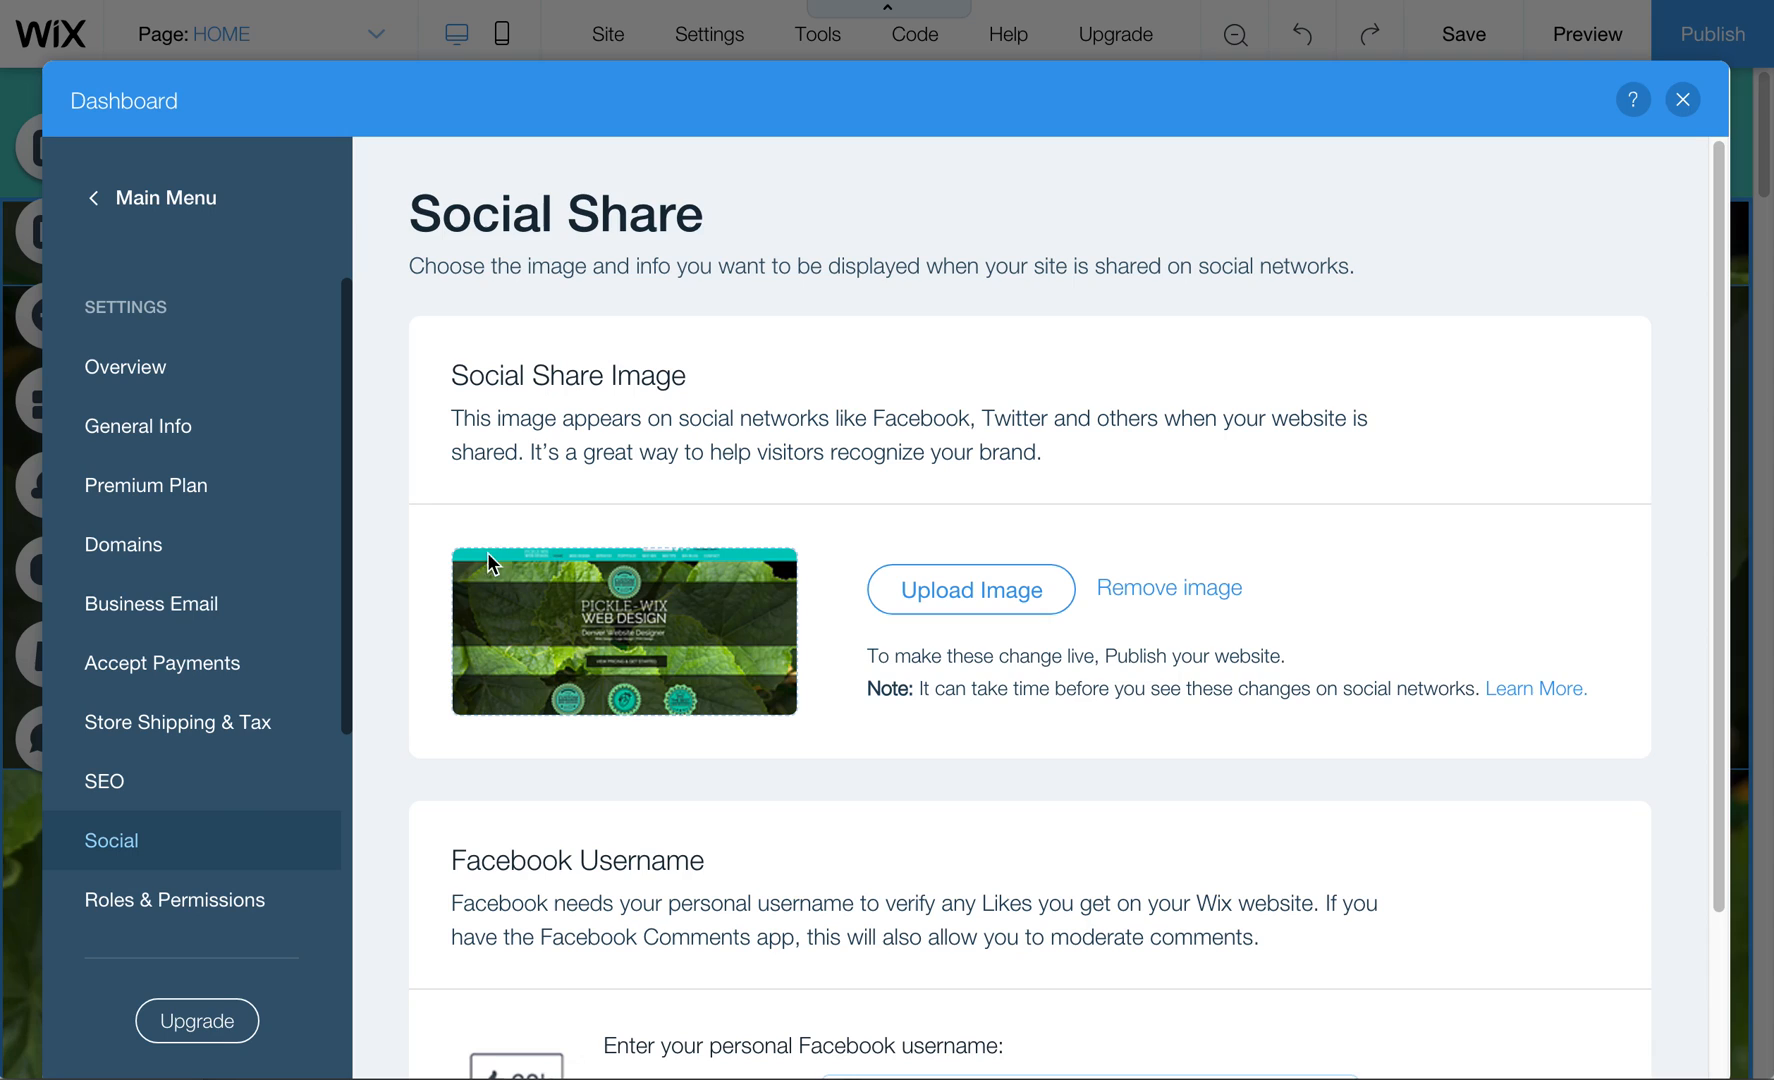
pyautogui.moveTo(168, 846)
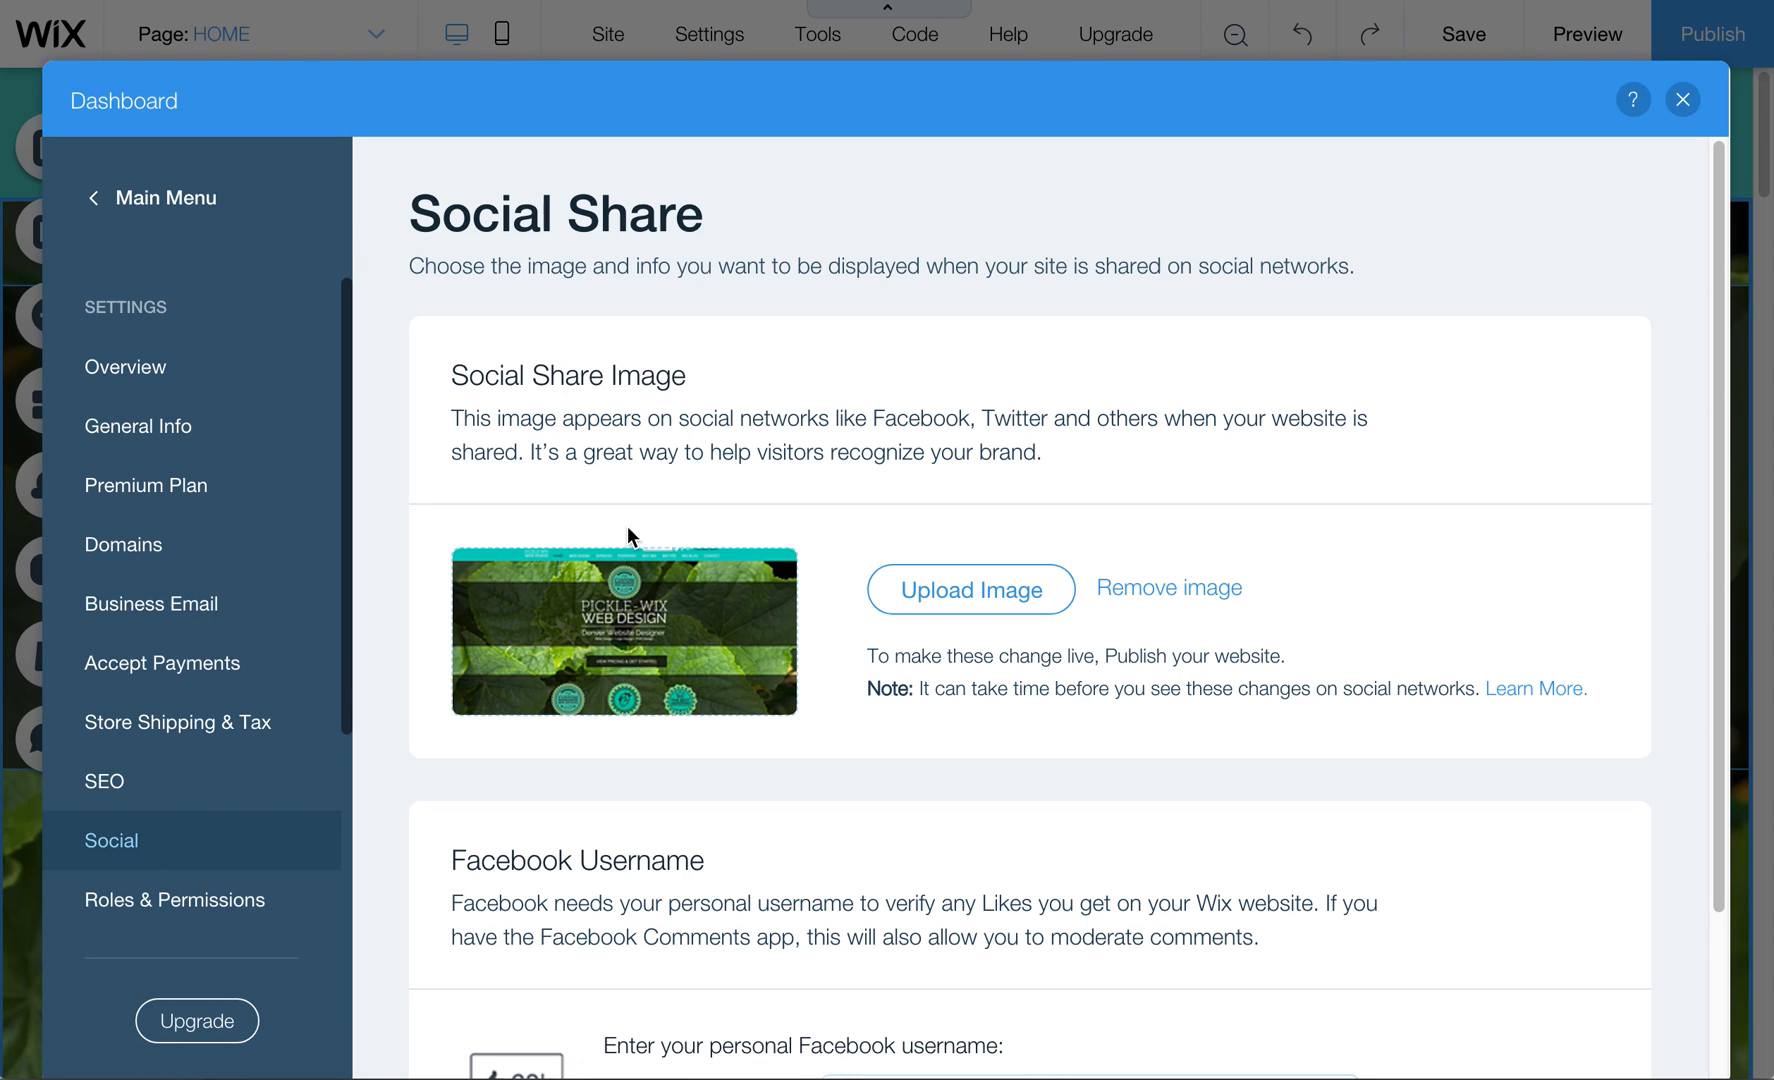
pyautogui.moveTo(812, 646)
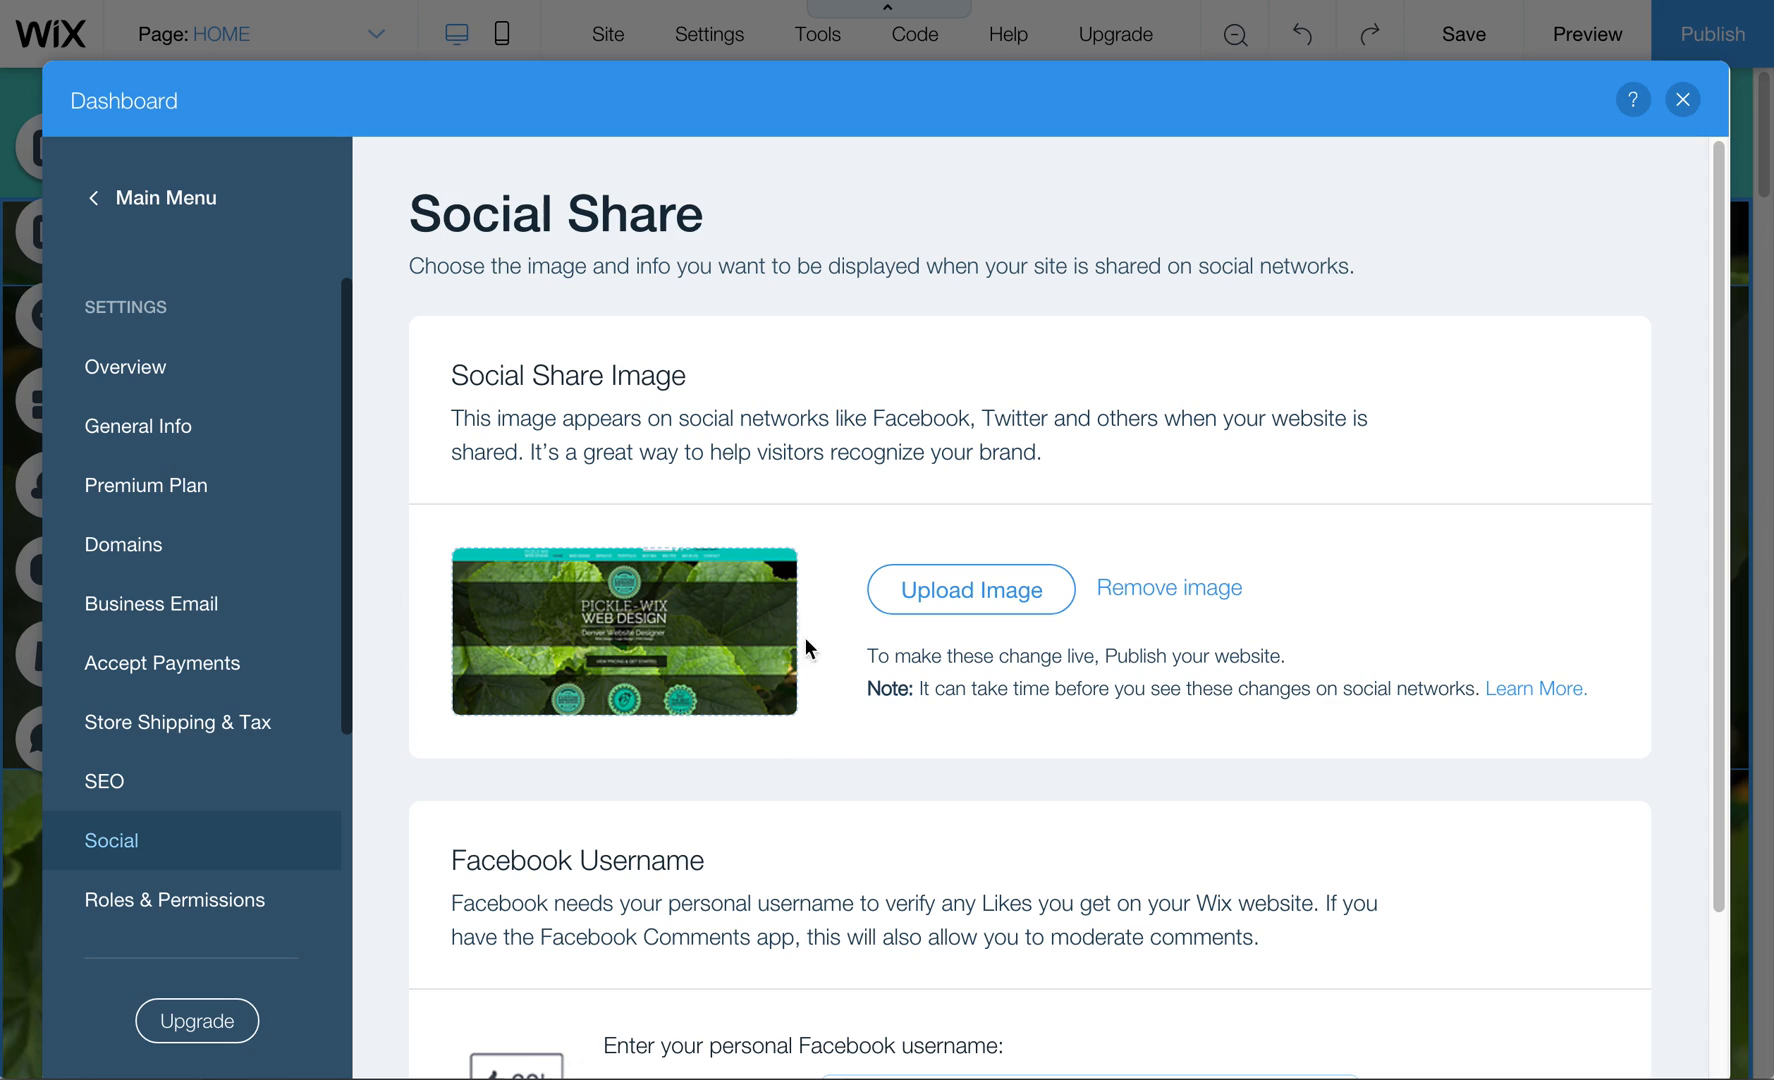
pyautogui.moveTo(792, 574)
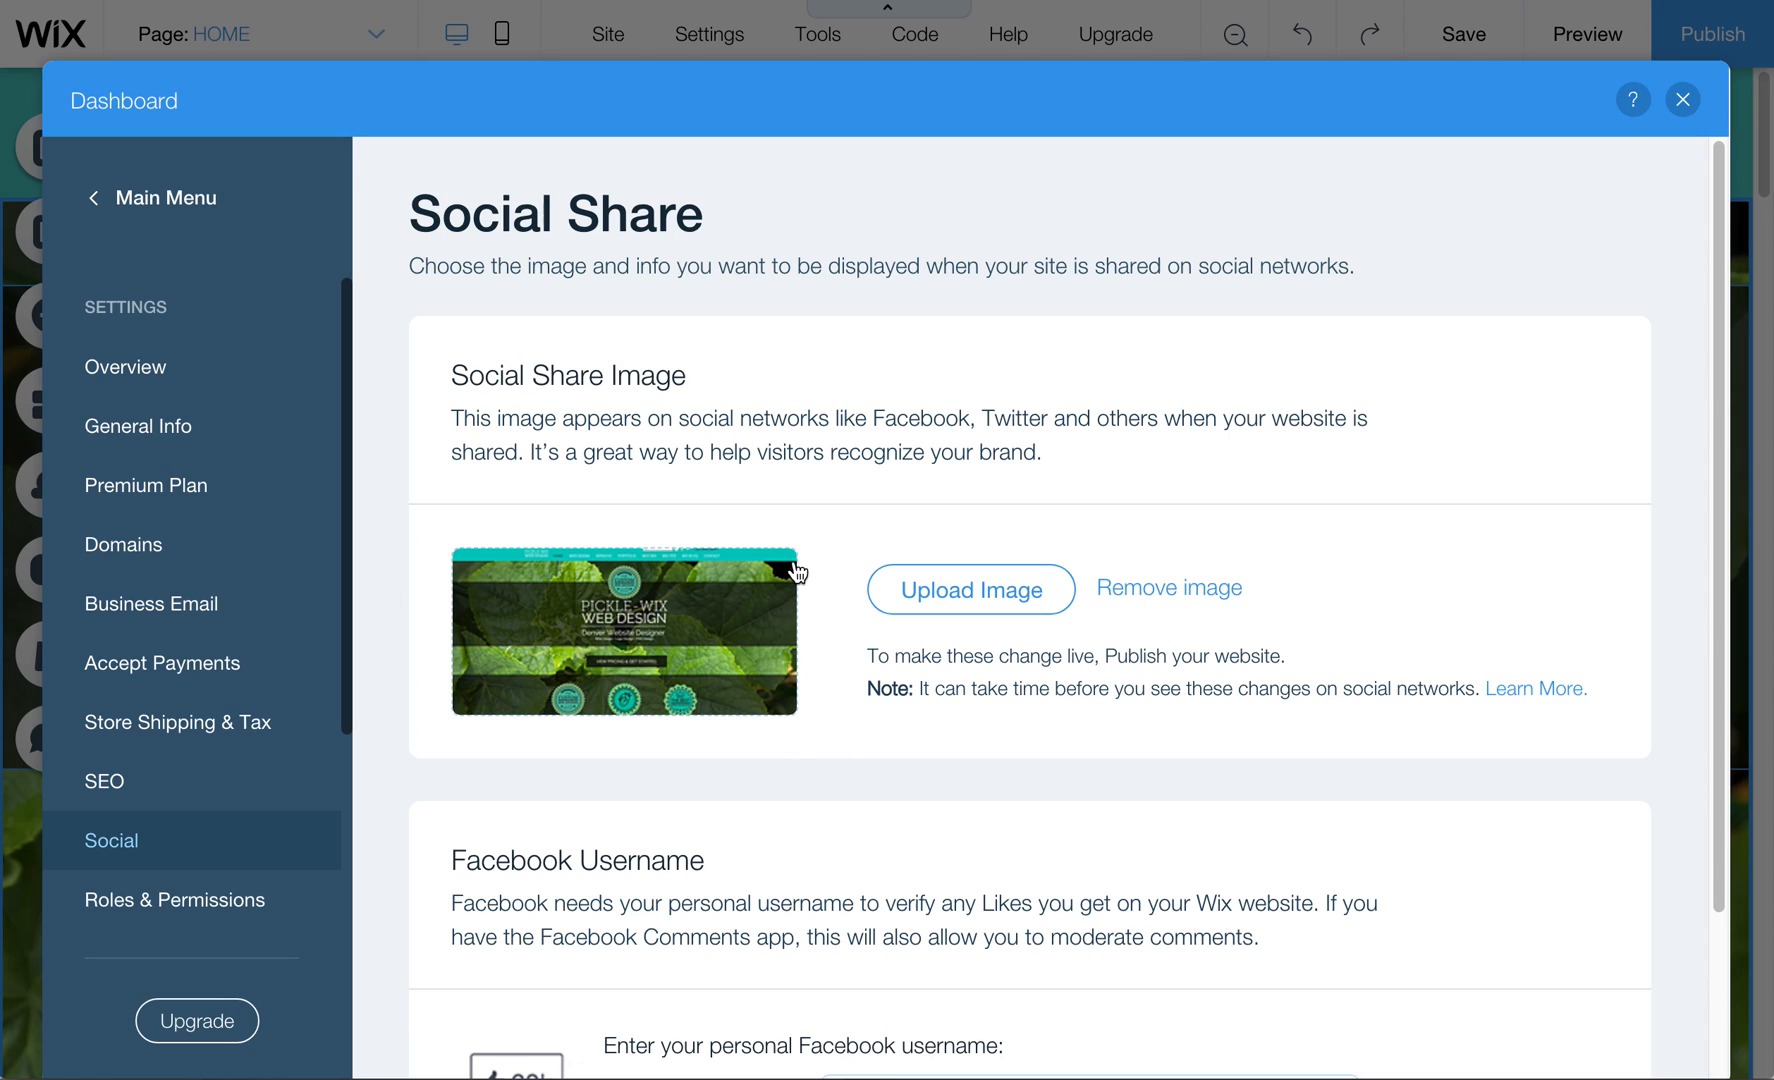
pyautogui.moveTo(660, 602)
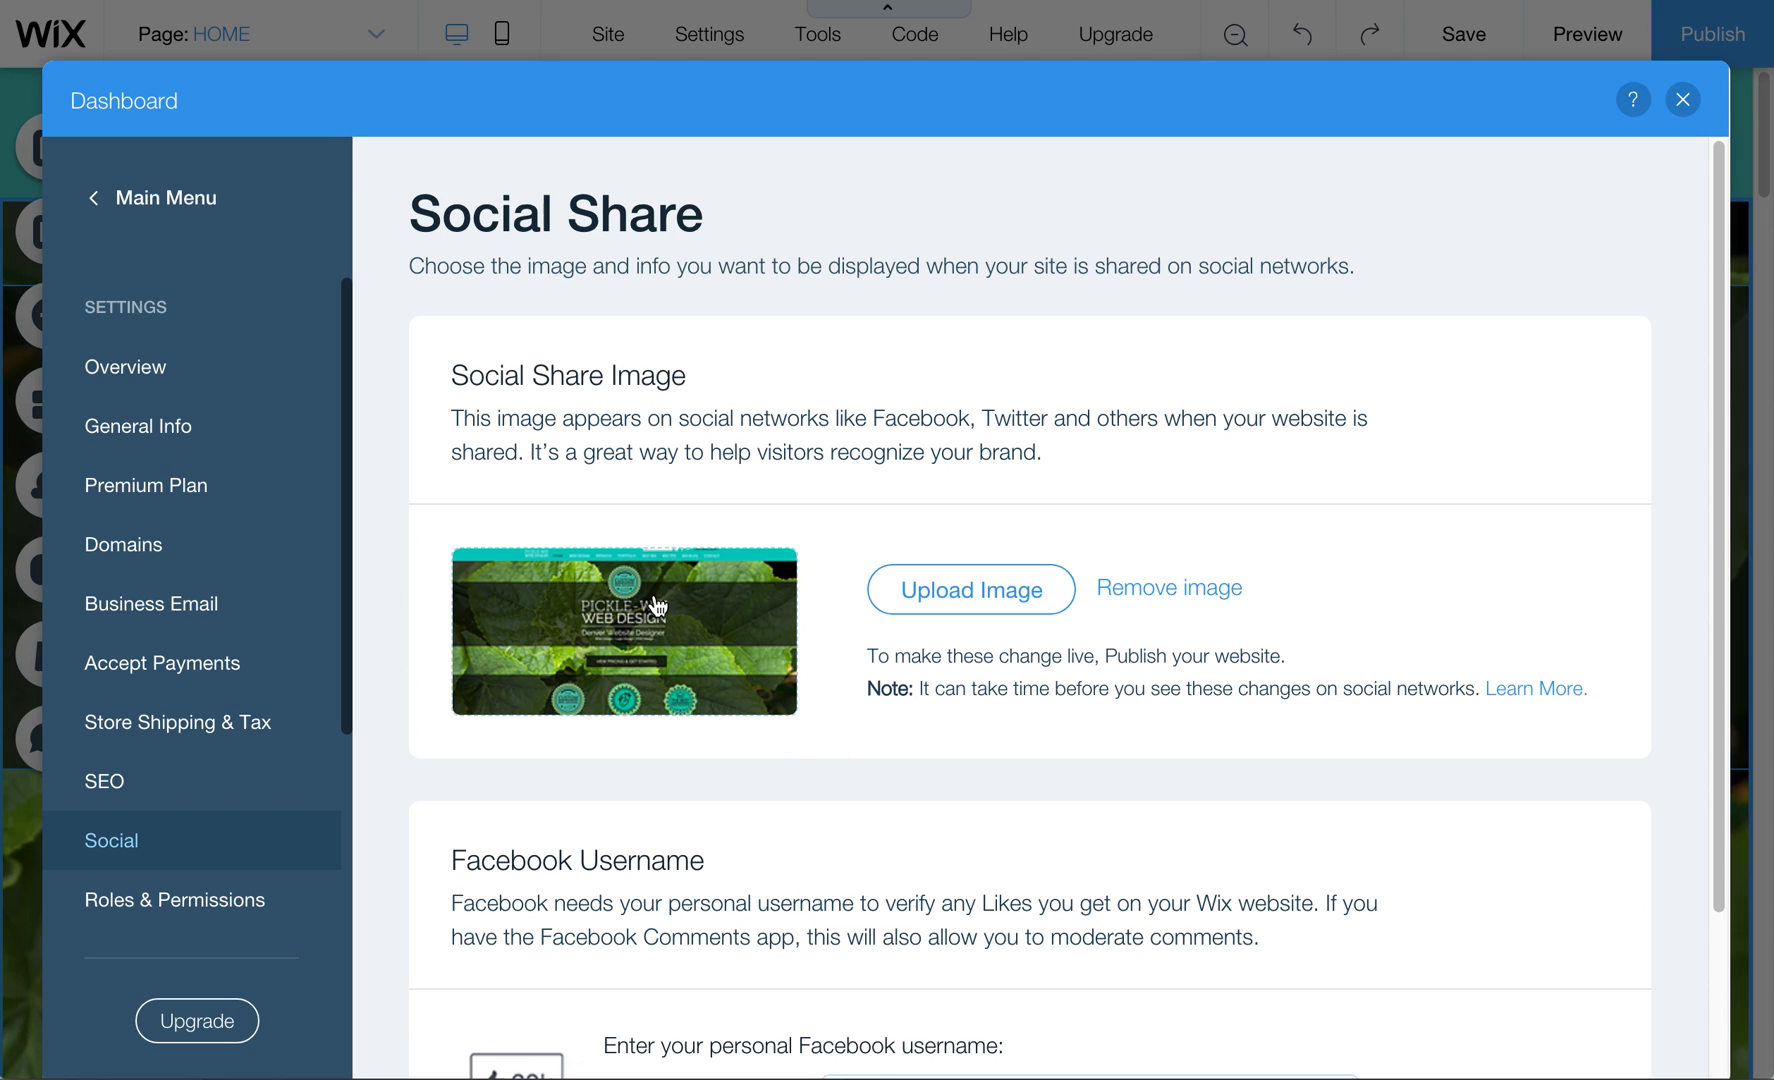
pyautogui.moveTo(710, 652)
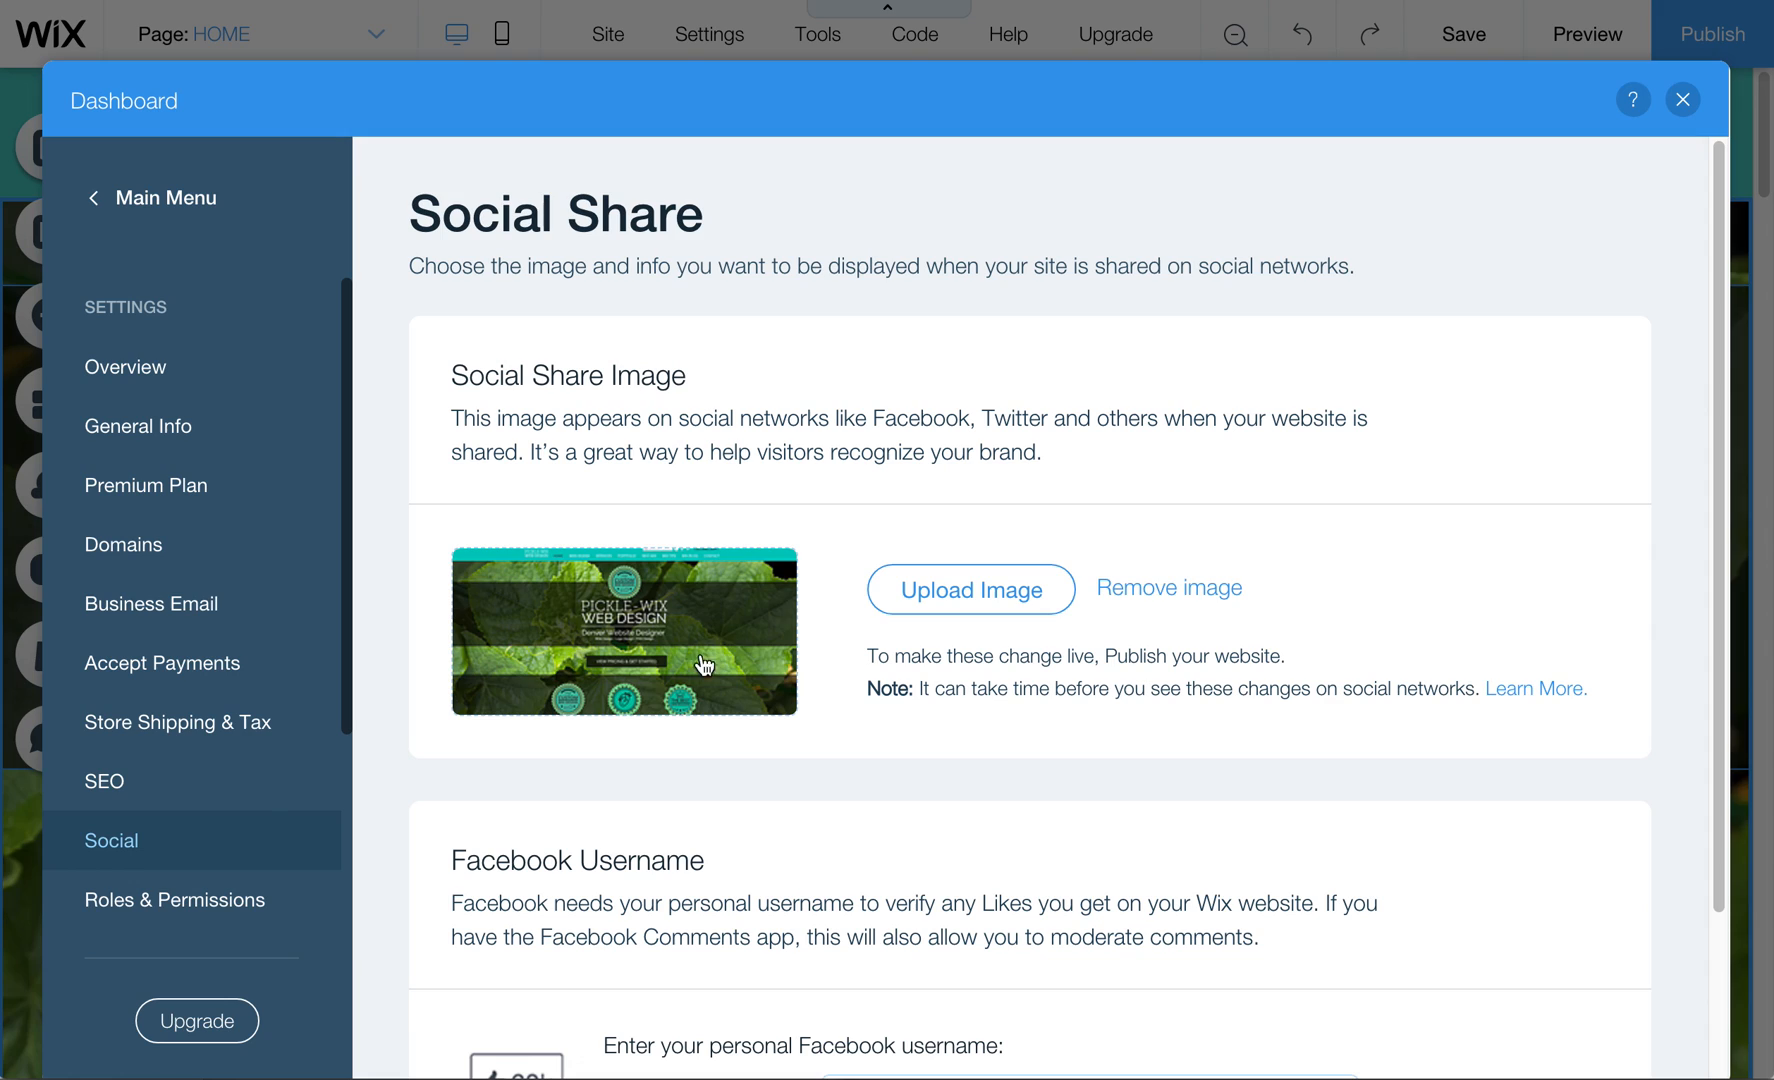
pyautogui.moveTo(716, 652)
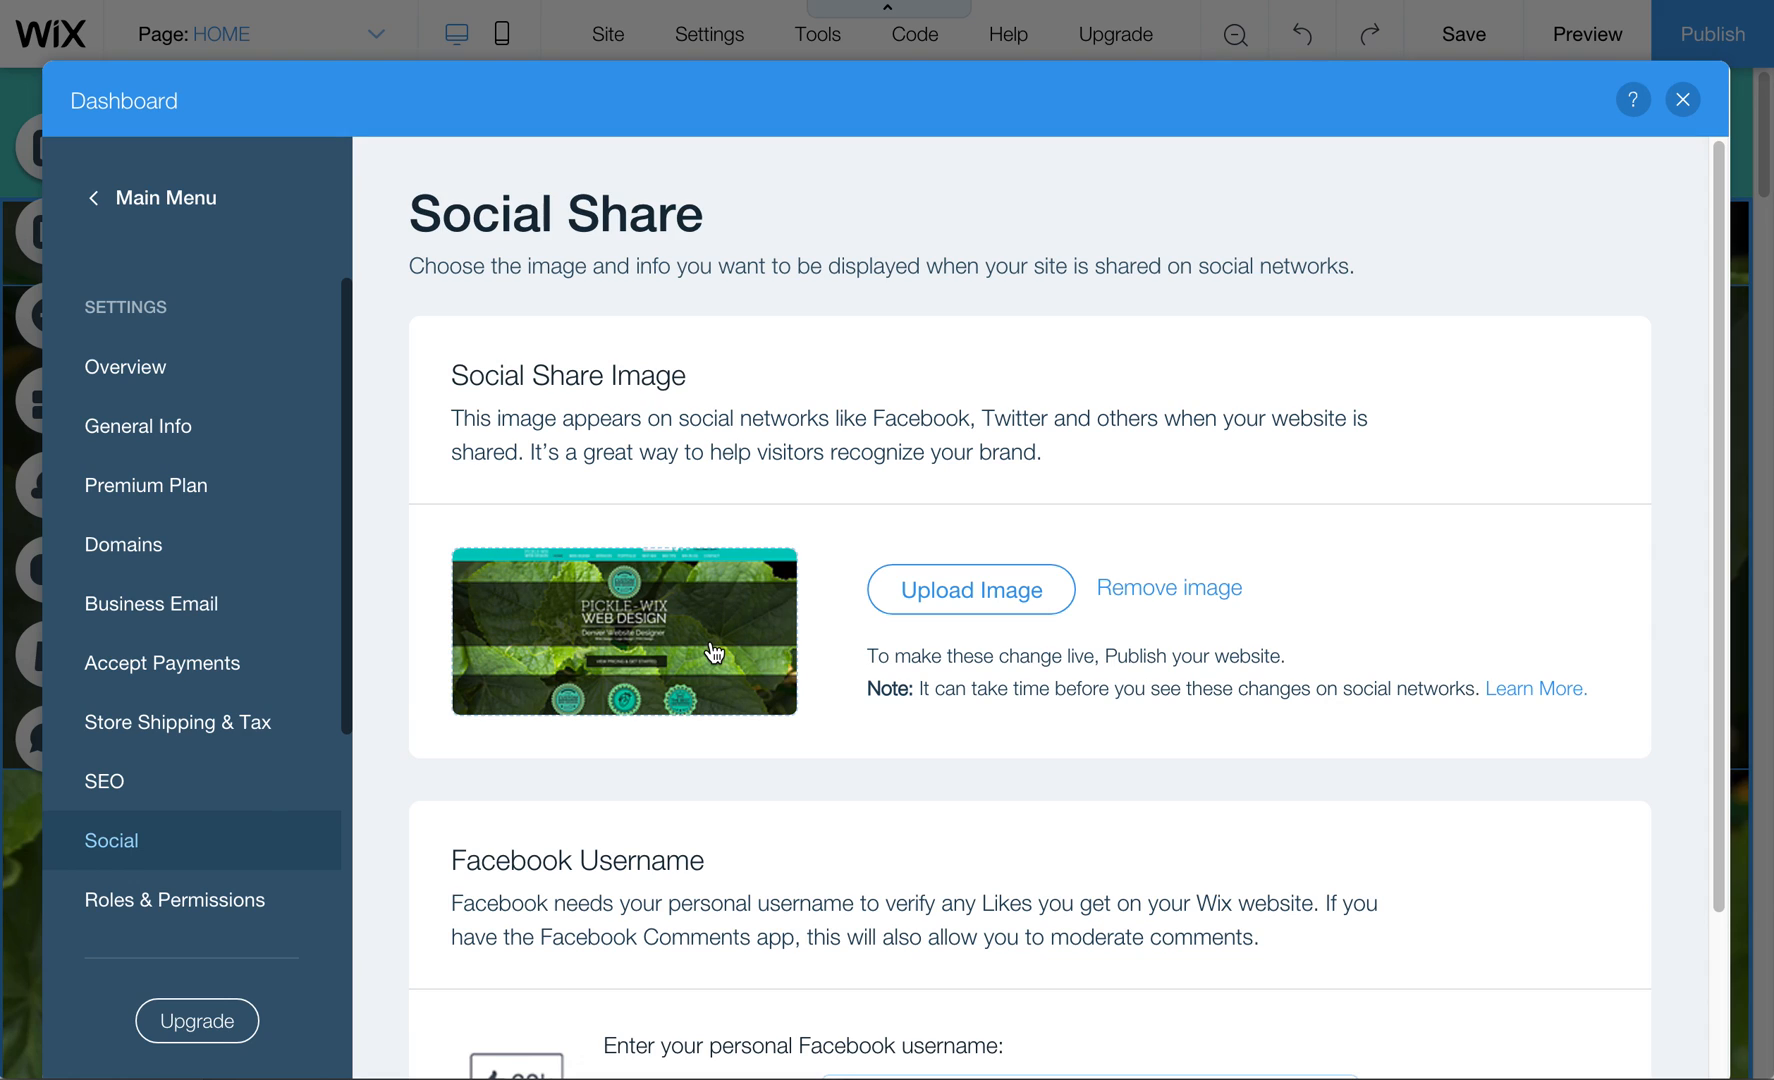
pyautogui.moveTo(1692, 568)
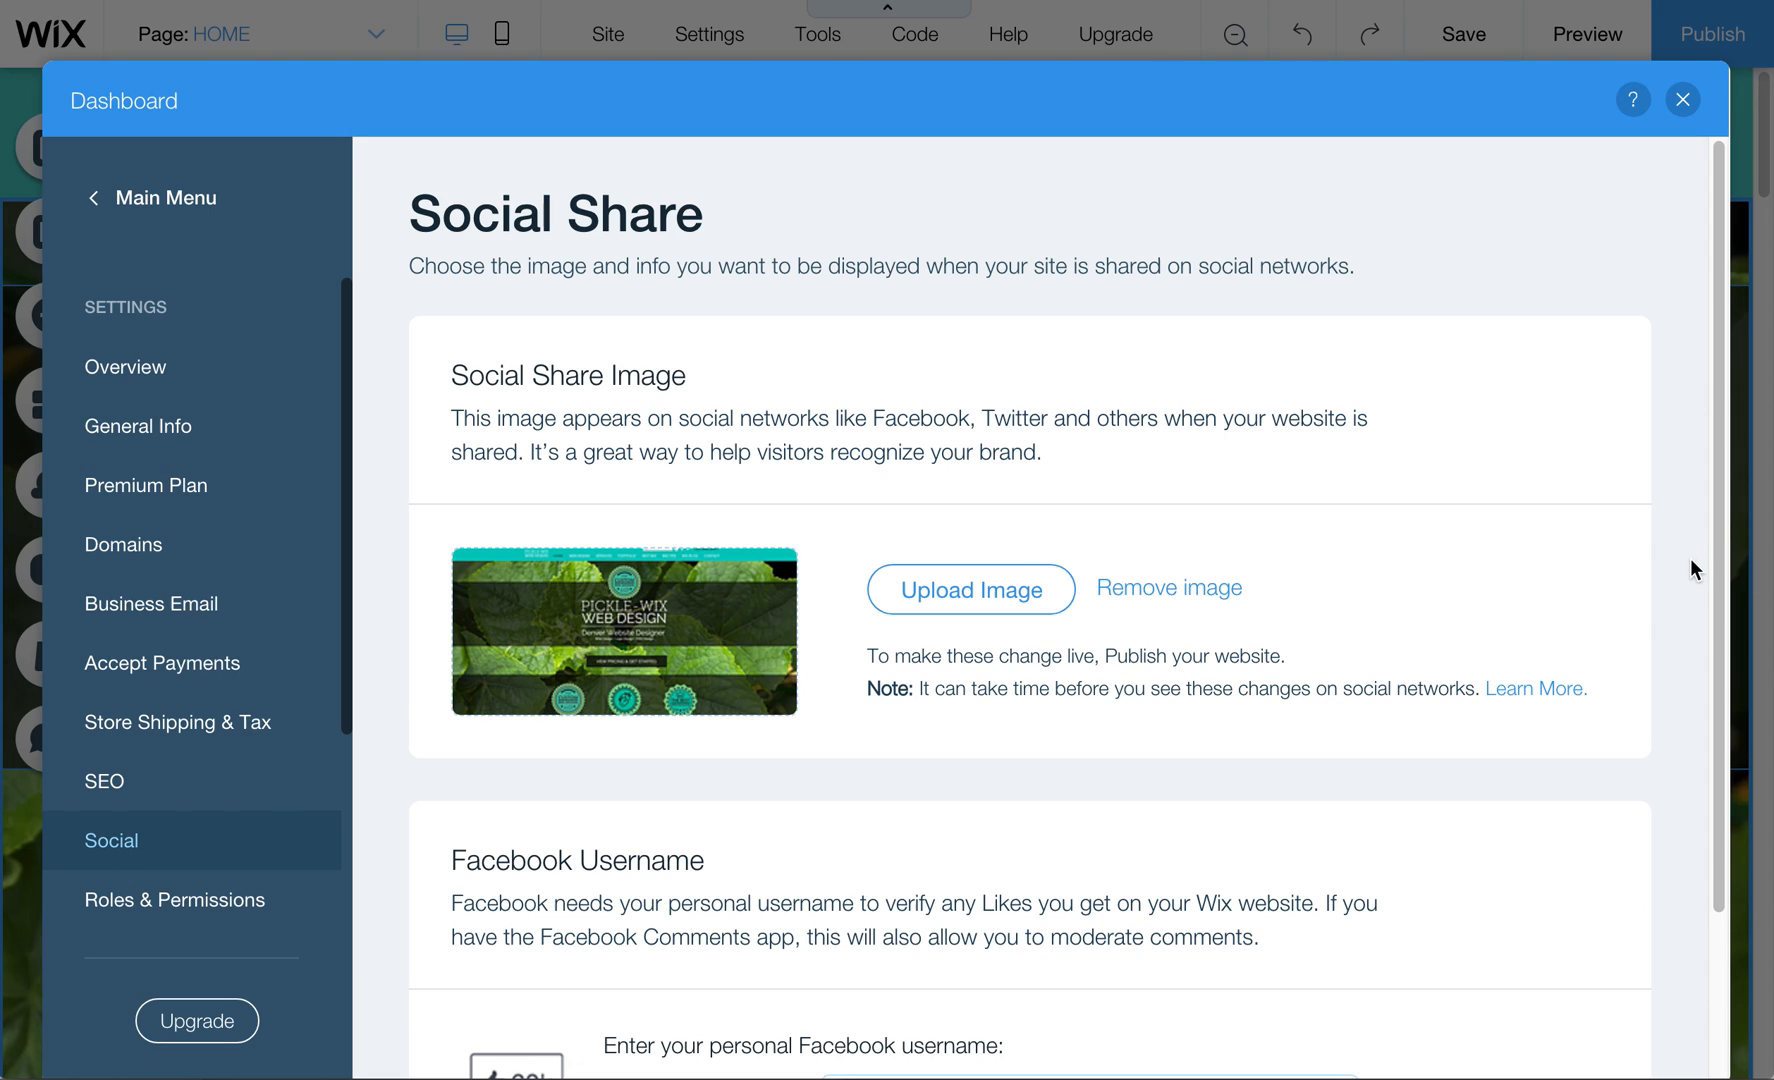
pyautogui.scroll(-3)
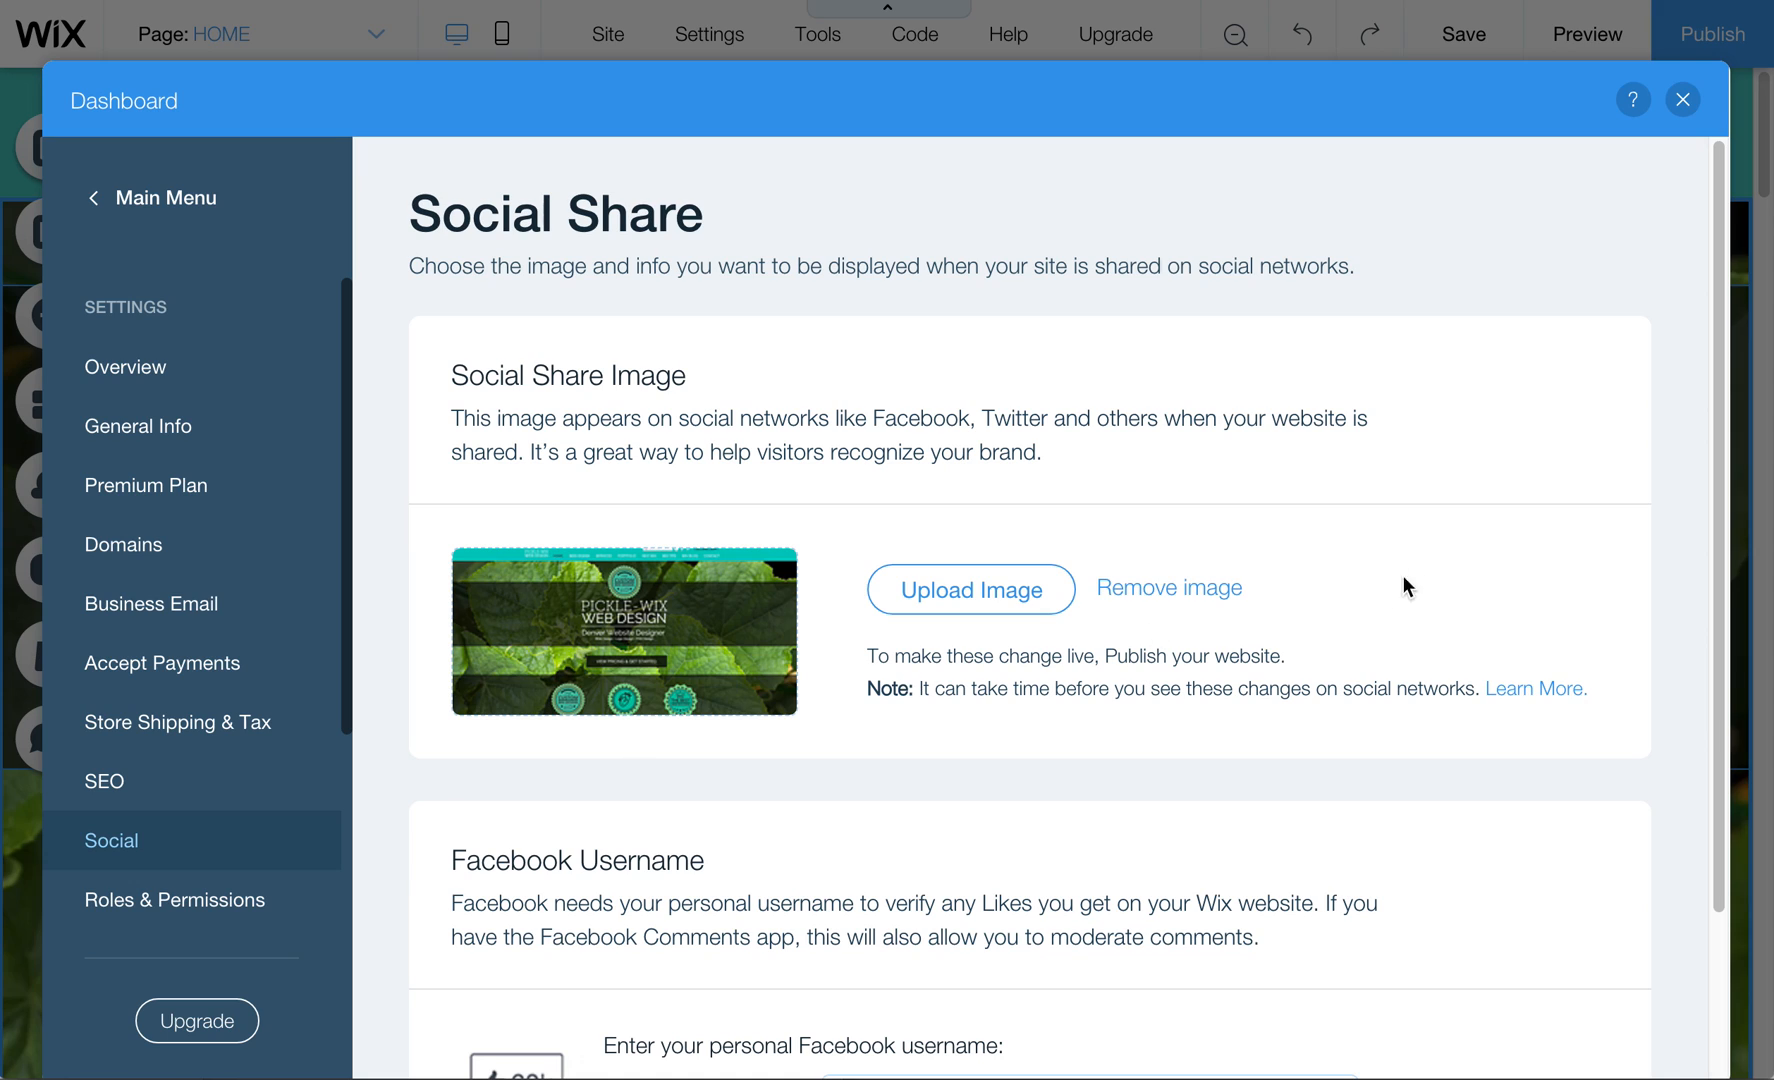
pyautogui.moveTo(144, 624)
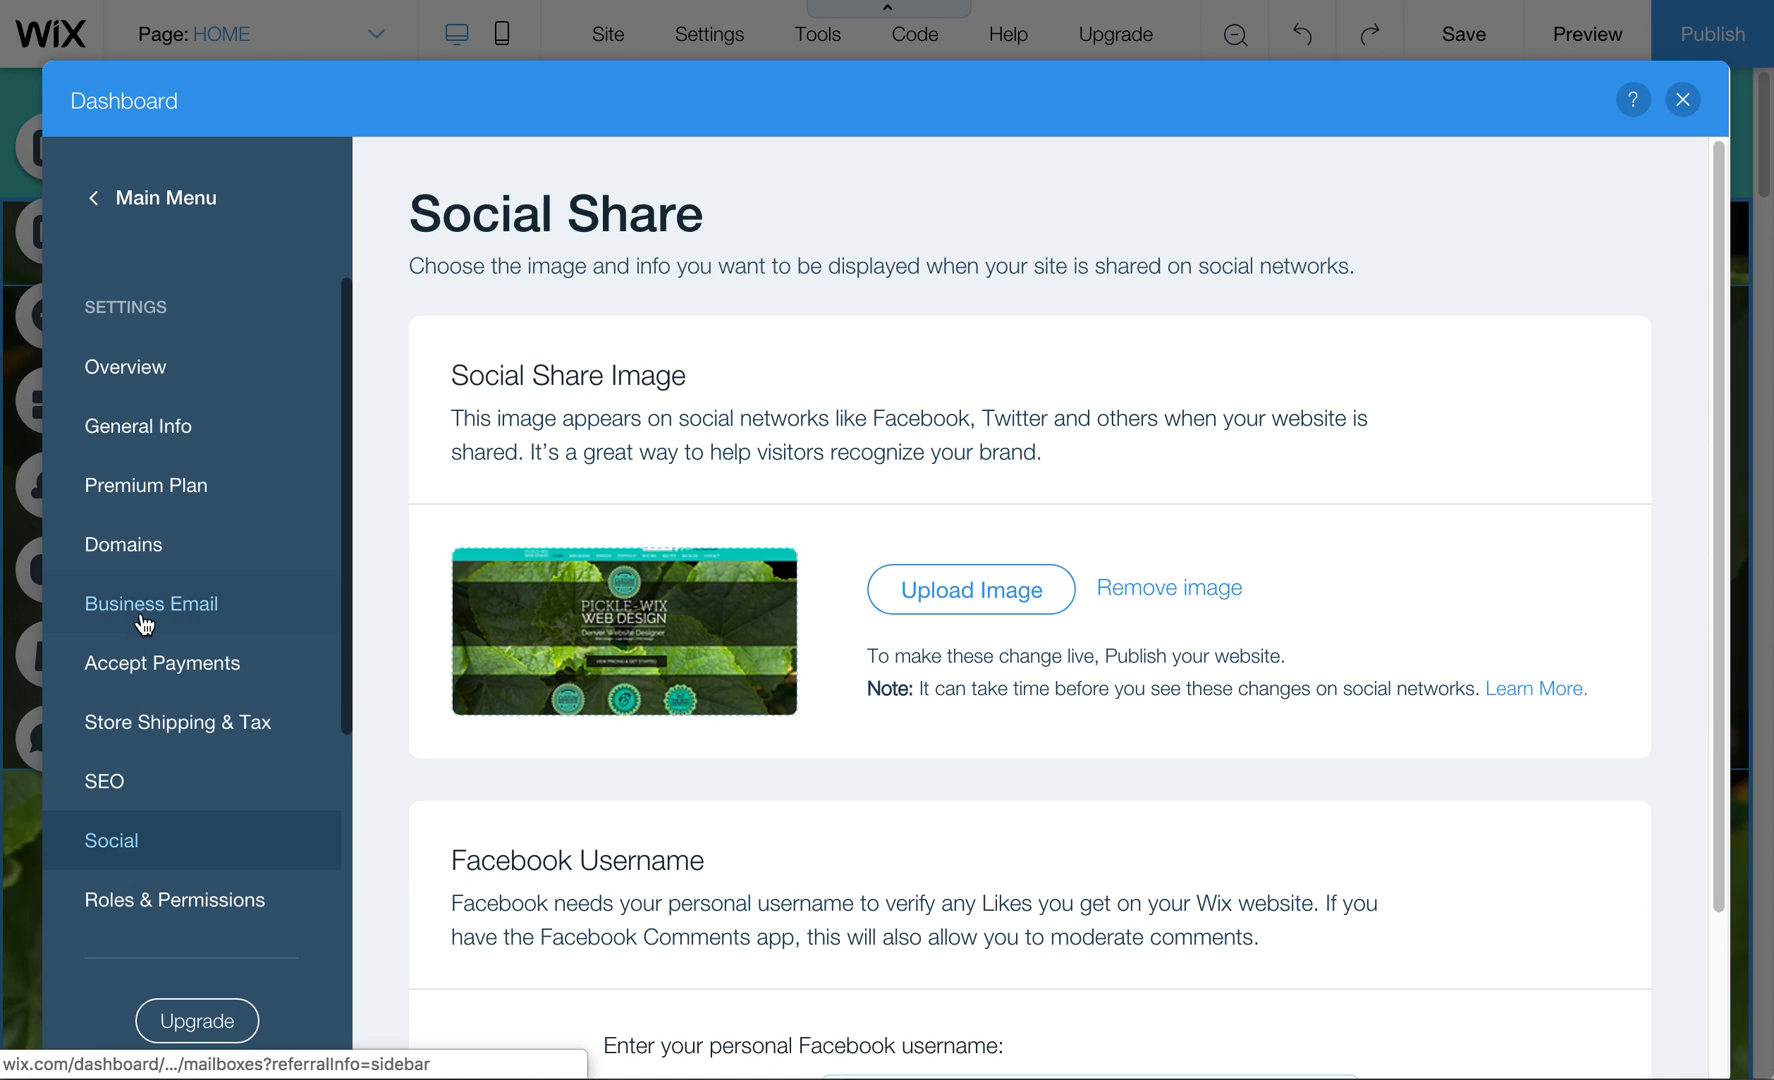
pyautogui.moveTo(158, 874)
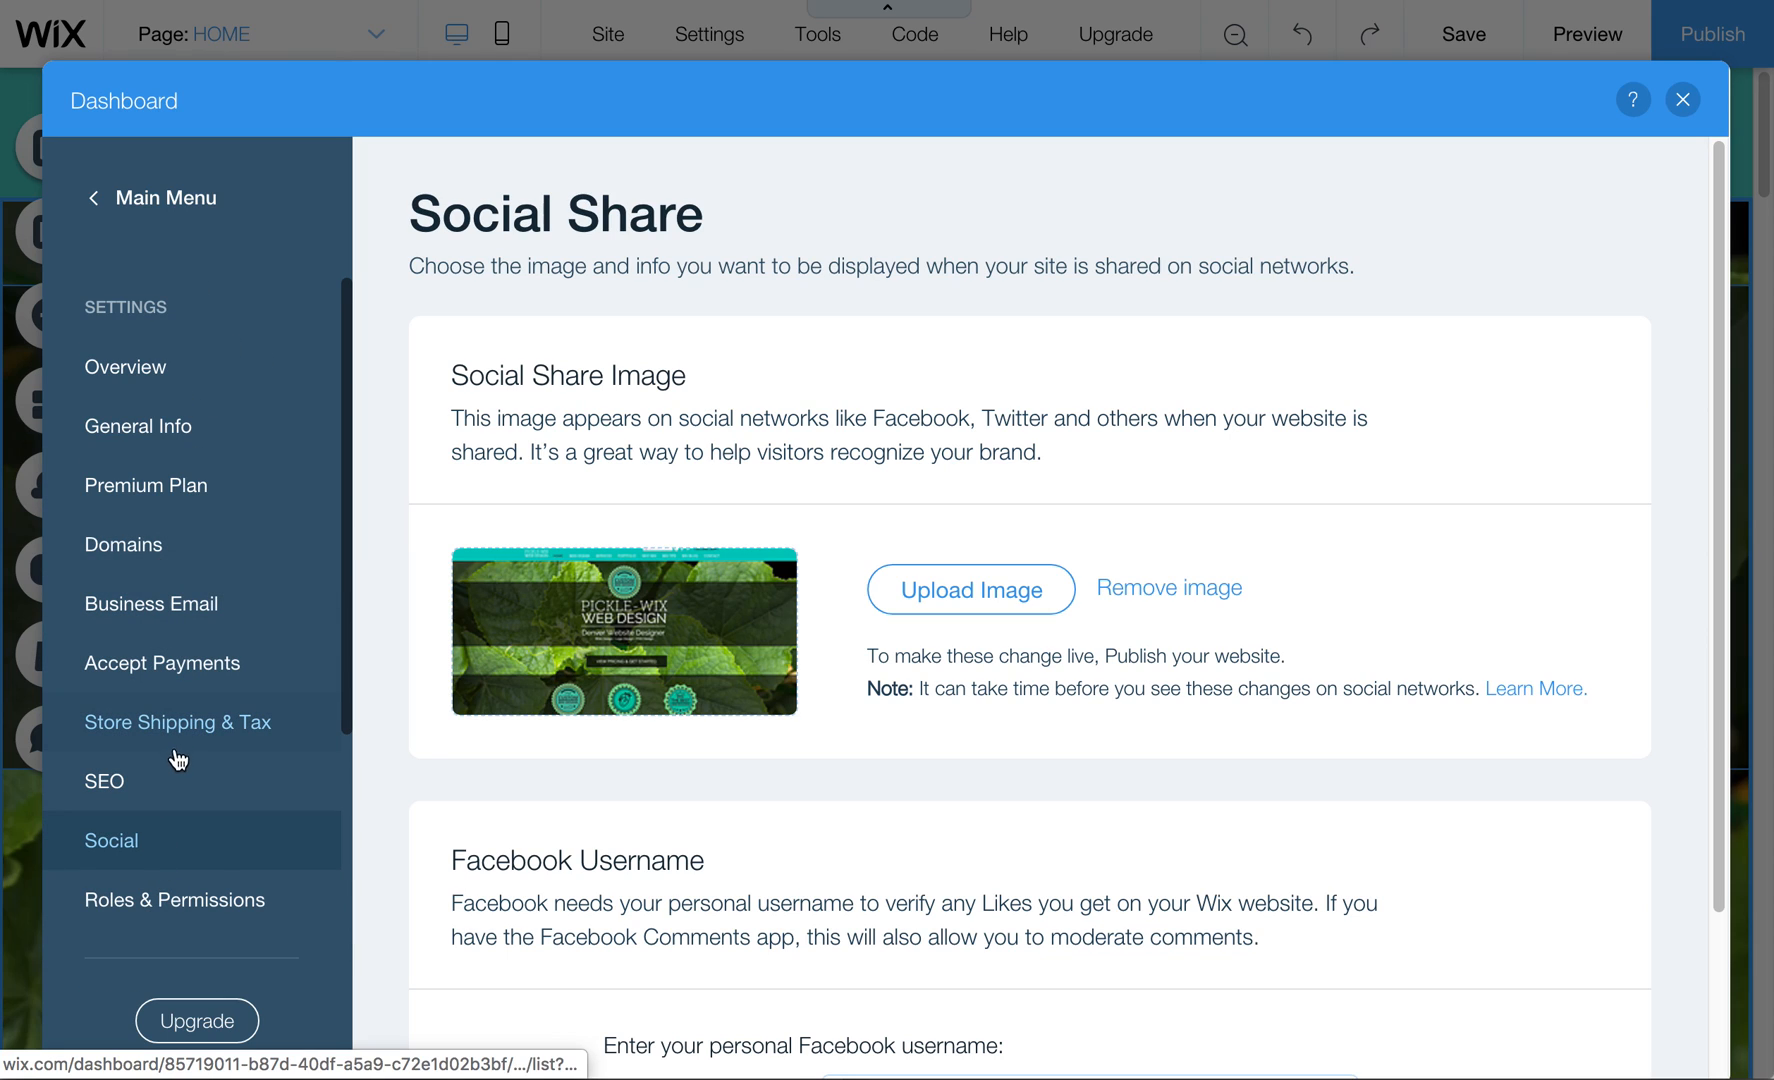
# View Roles & Permissions contributors, then return to Tracking & Analytics.
pyautogui.click(174, 900)
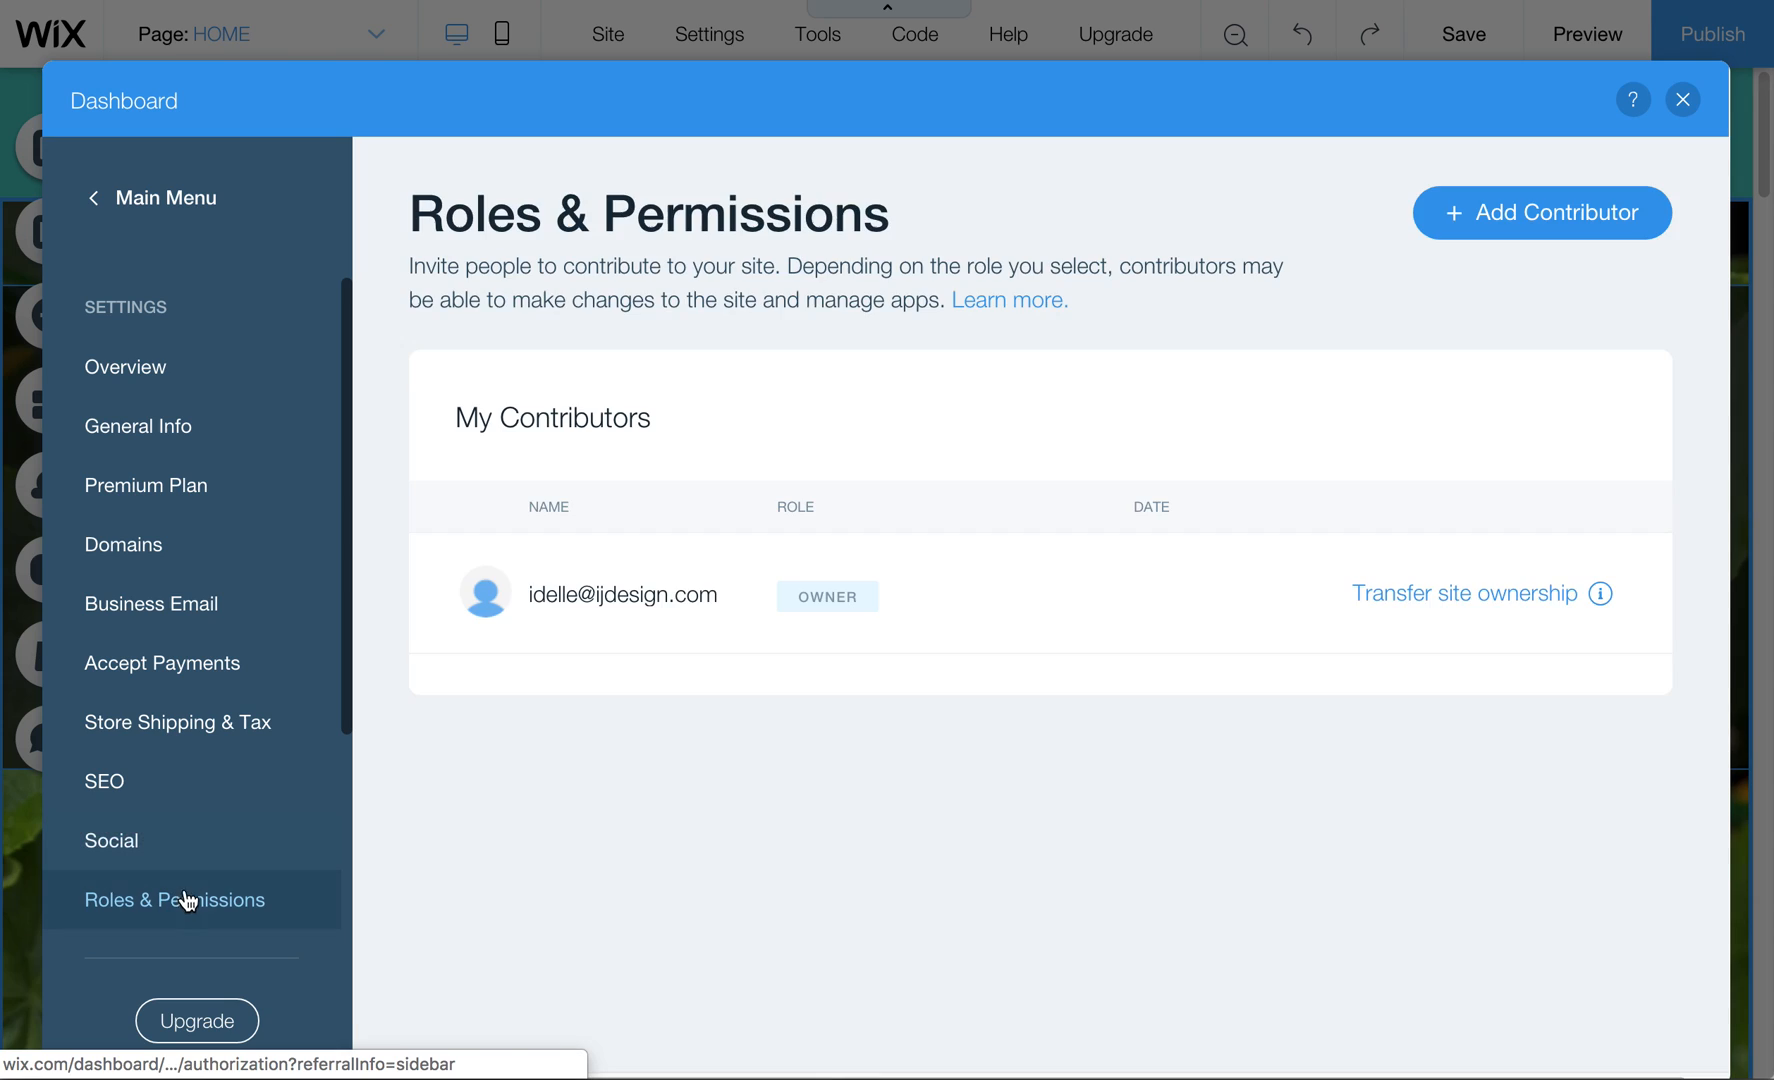
pyautogui.scroll(-3)
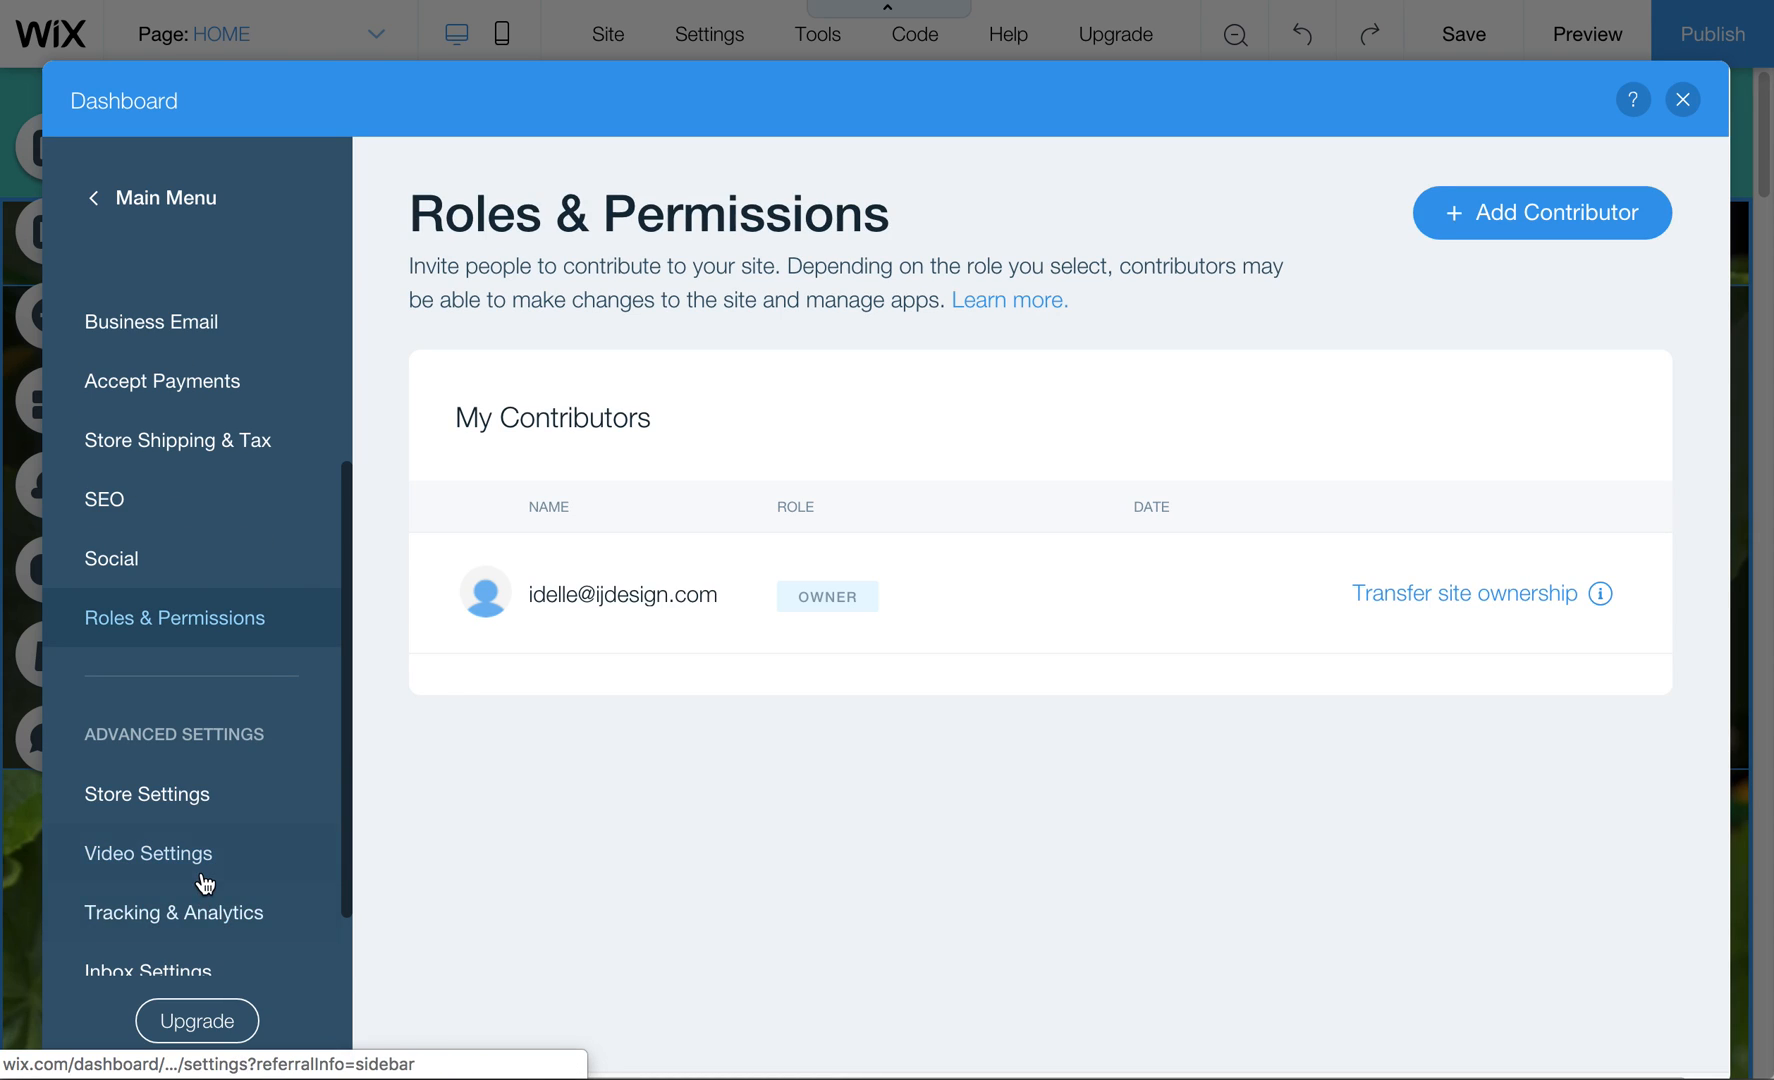
pyautogui.click(172, 912)
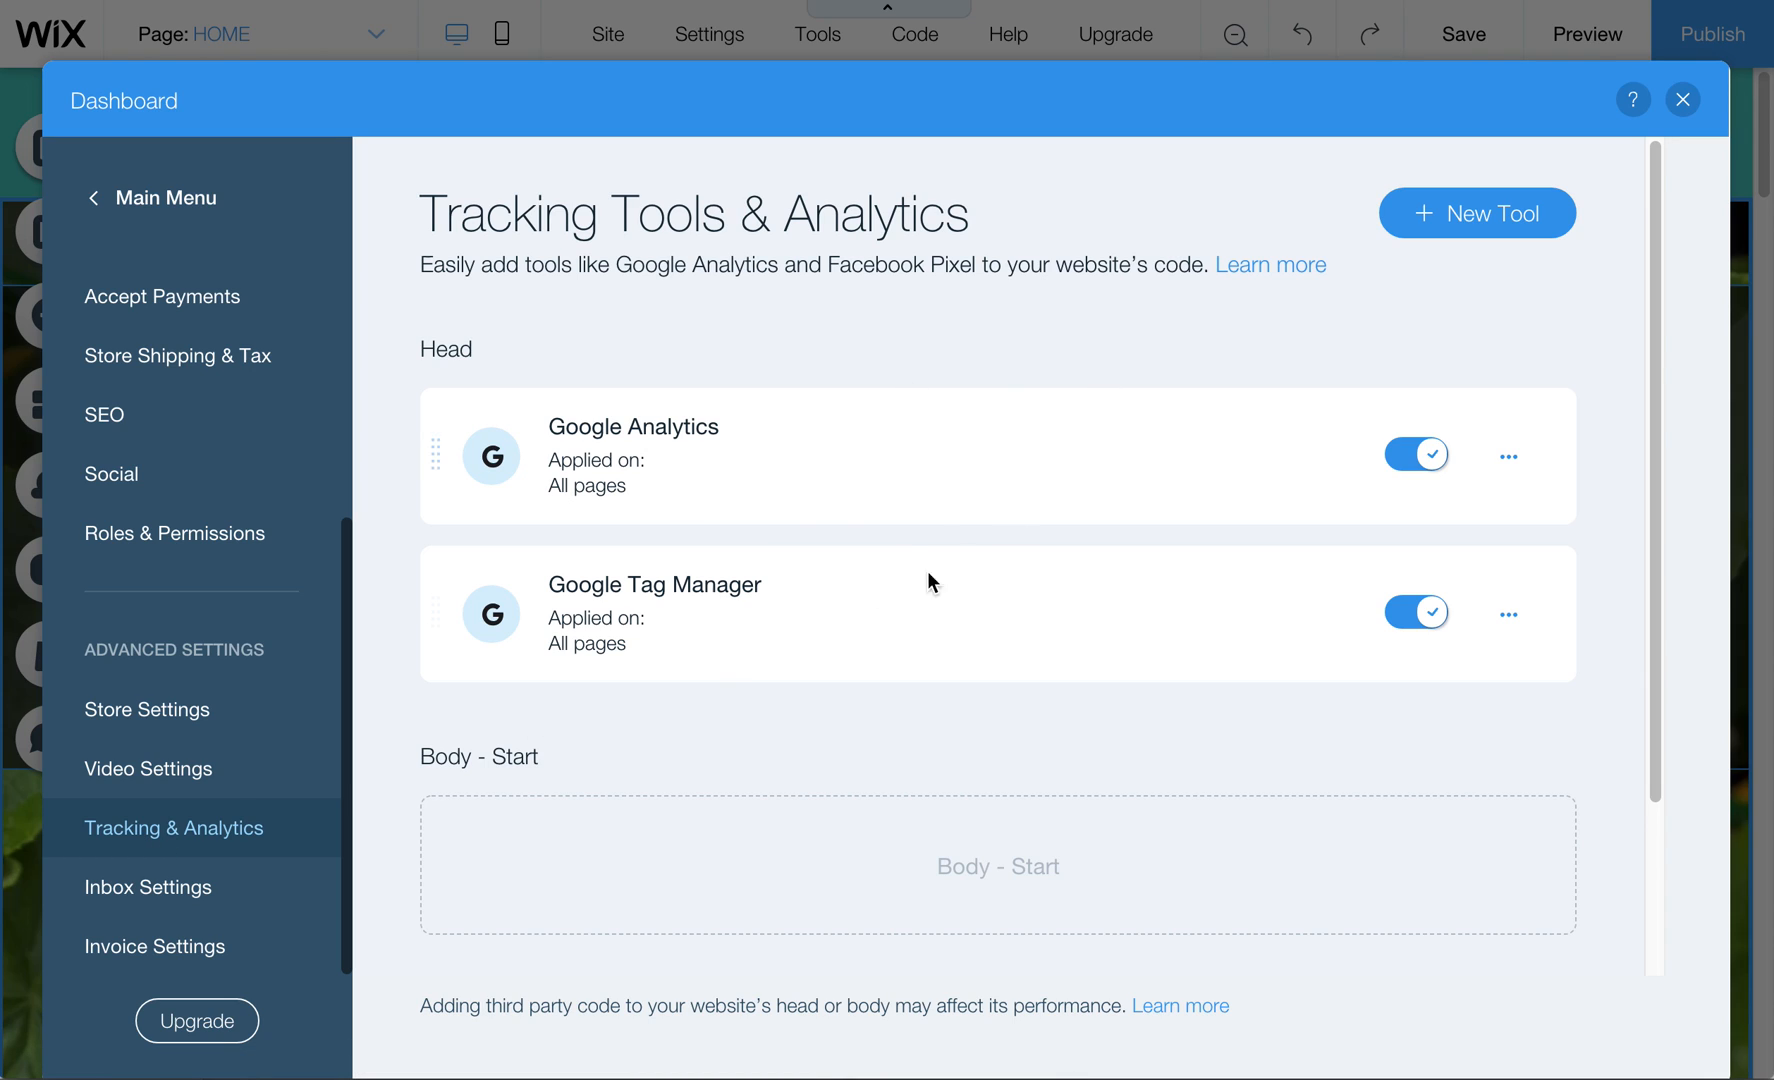
pyautogui.moveTo(1684, 98)
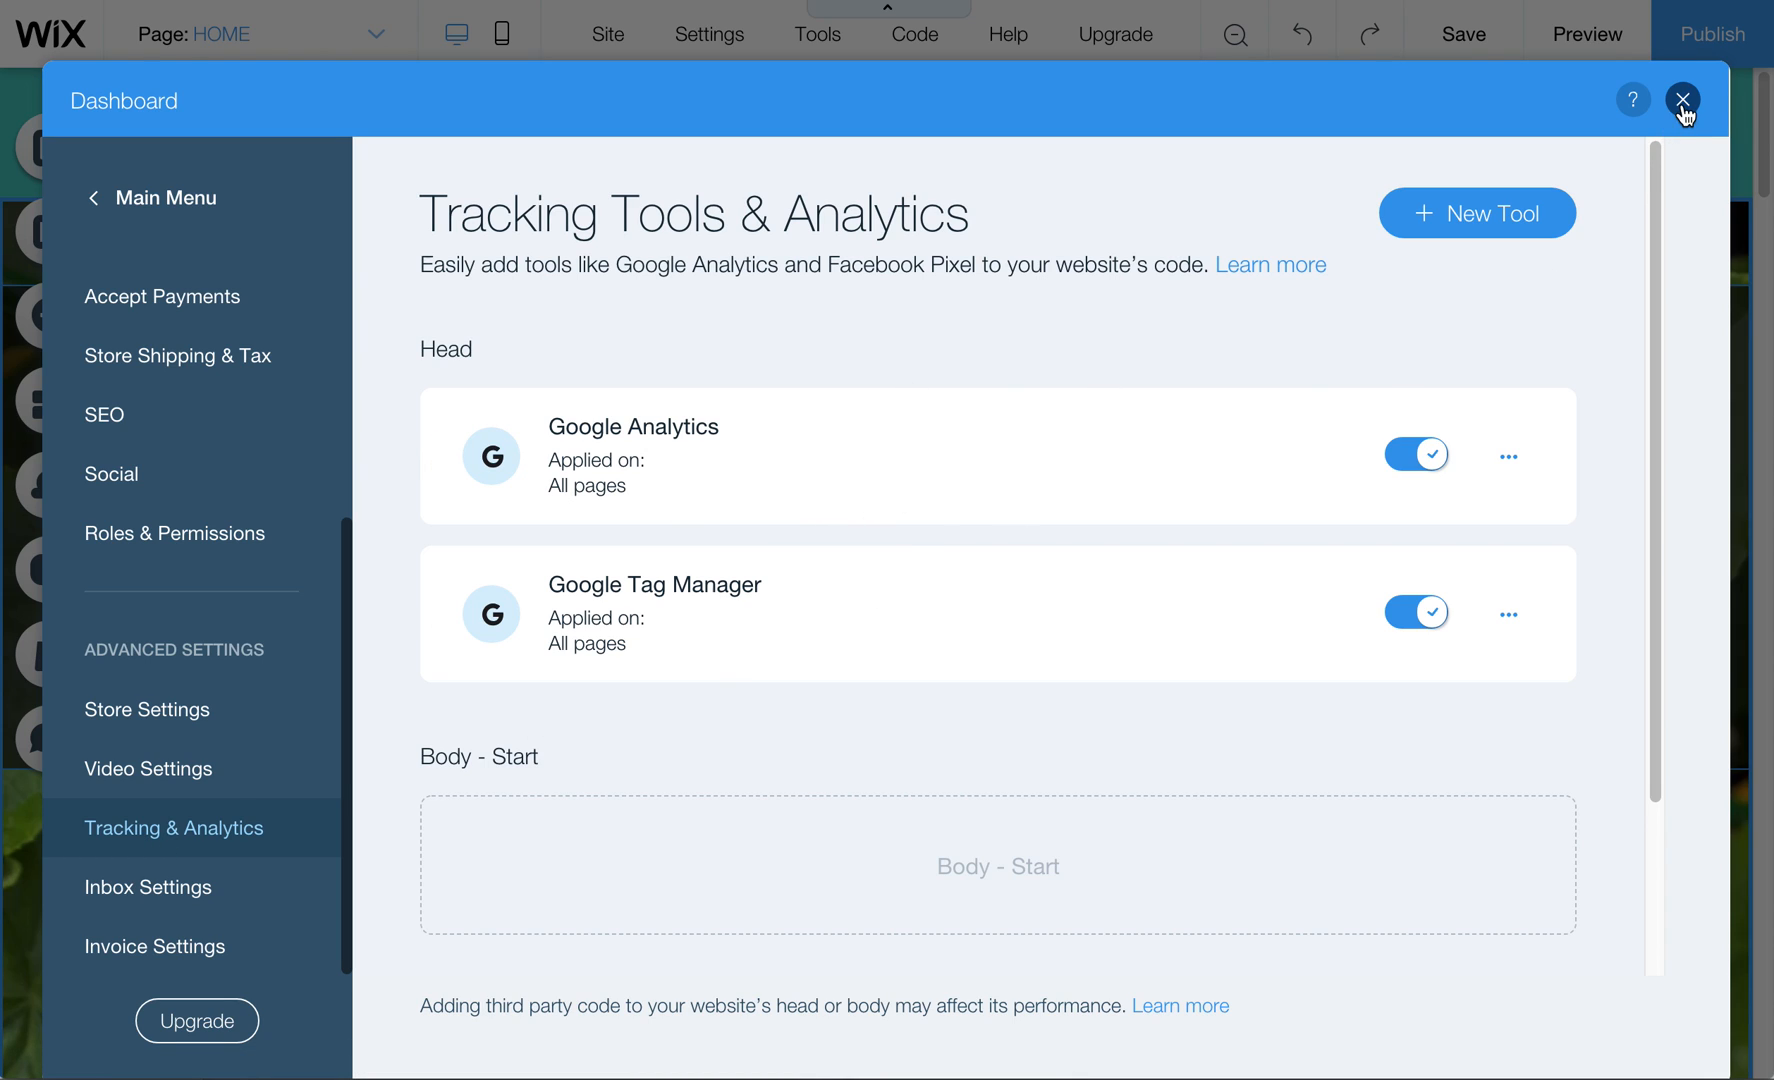